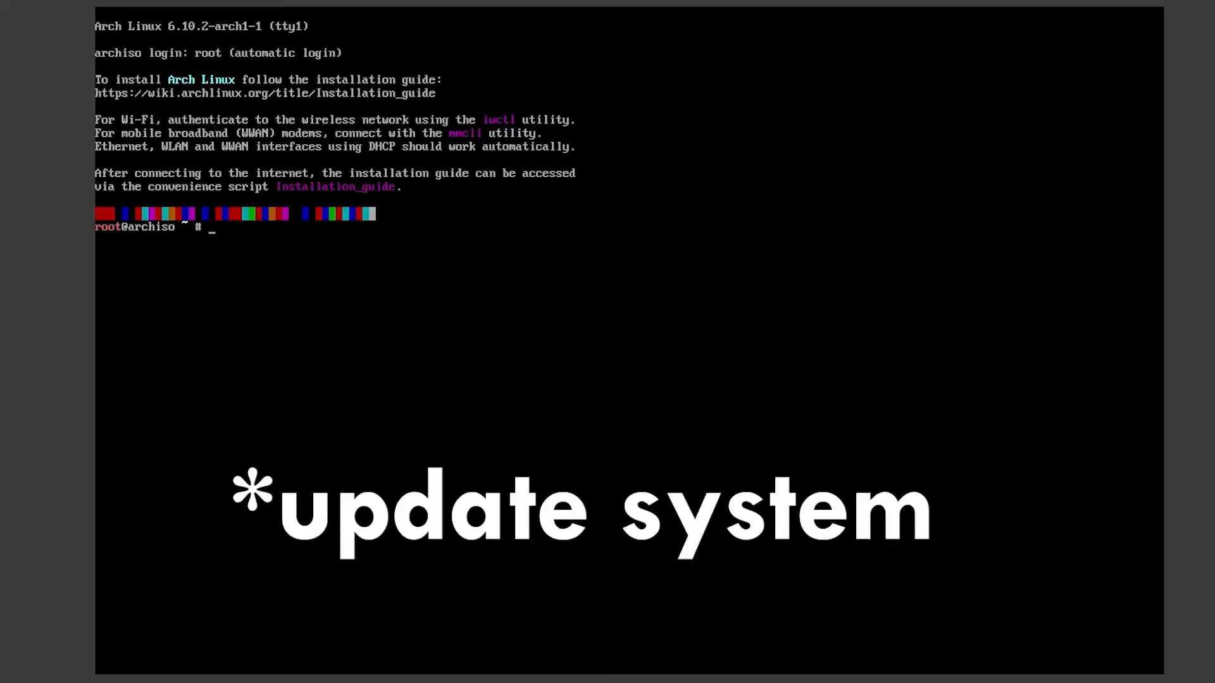
Step: Attempt a full pacman -Syu upgrade, which fails for lack of space, then reboot
{"action": "type", "text": "sudo pacman -Syu"}
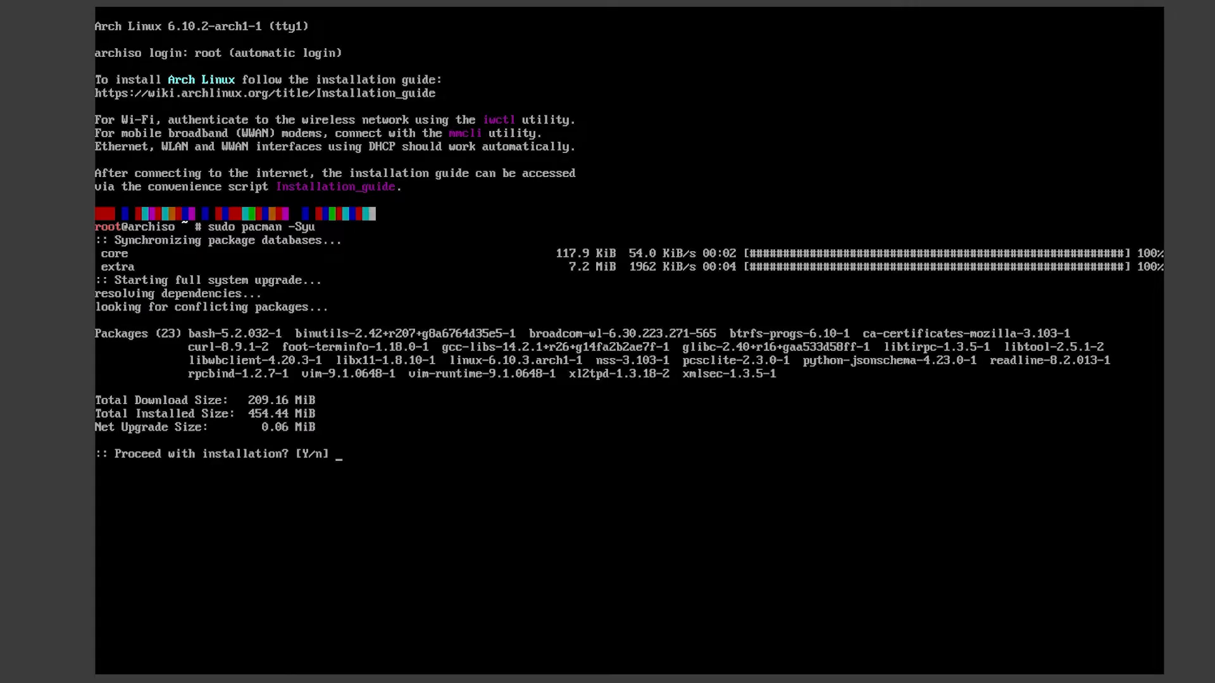
{"action": "type", "text": "Y"}
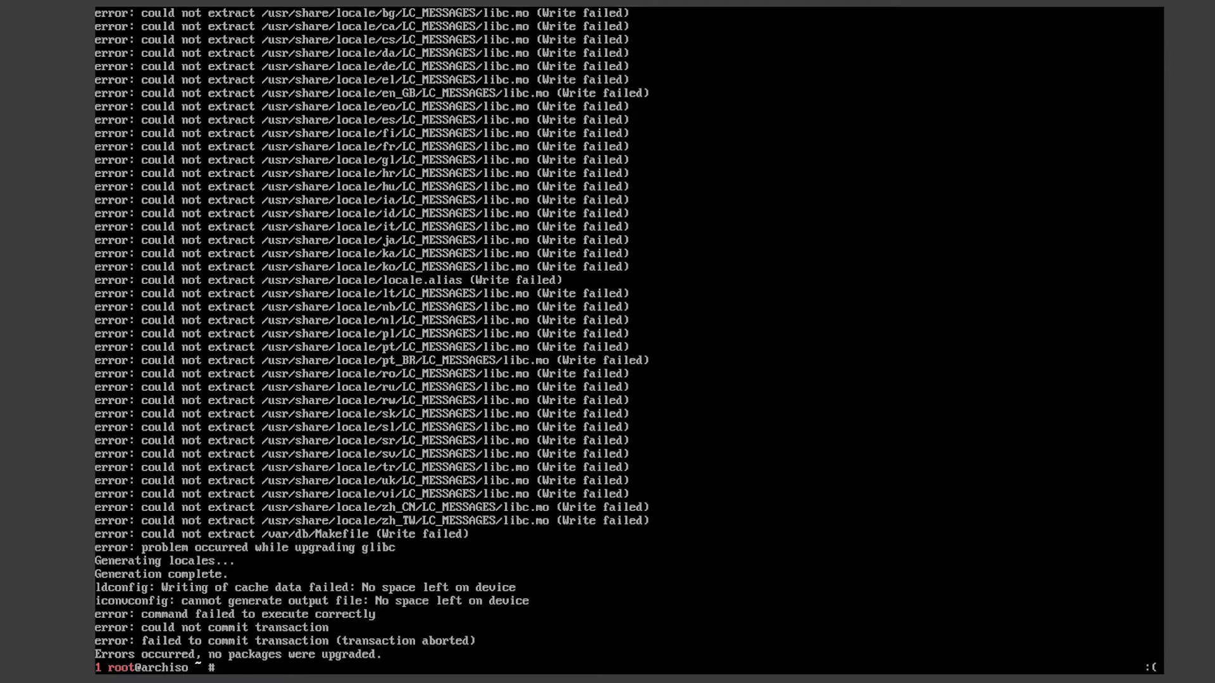
{"action": "type", "text": "sudo"}
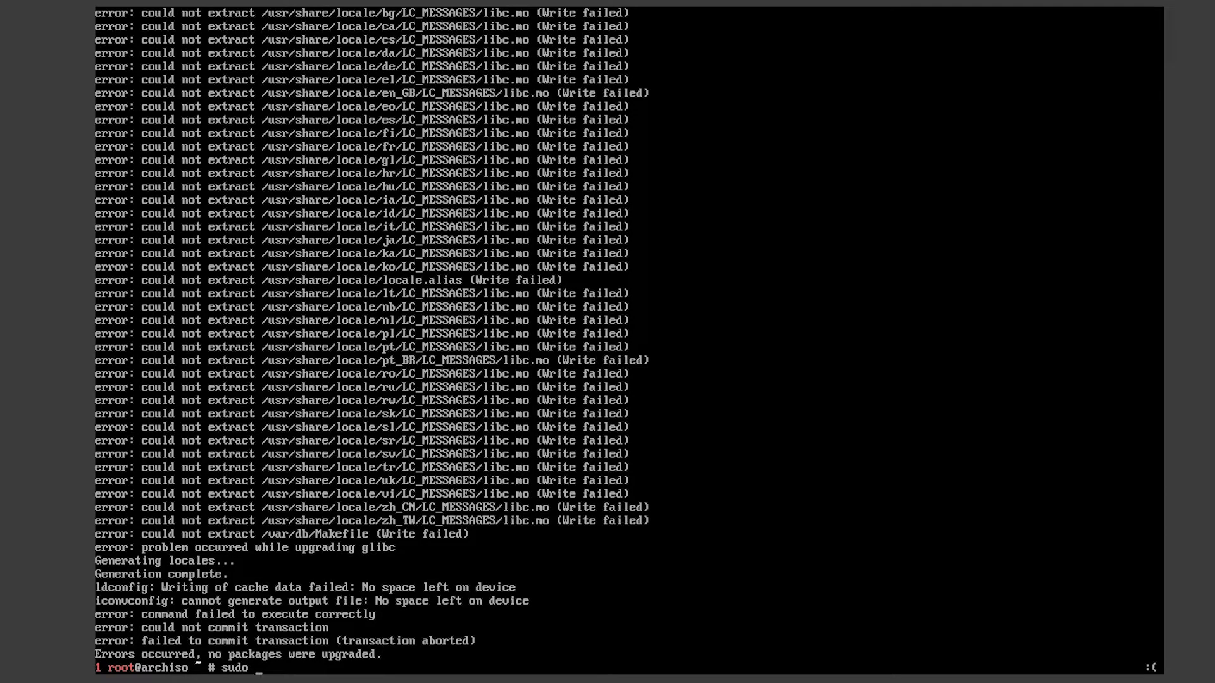
{"action": "type", "text": "reboot"}
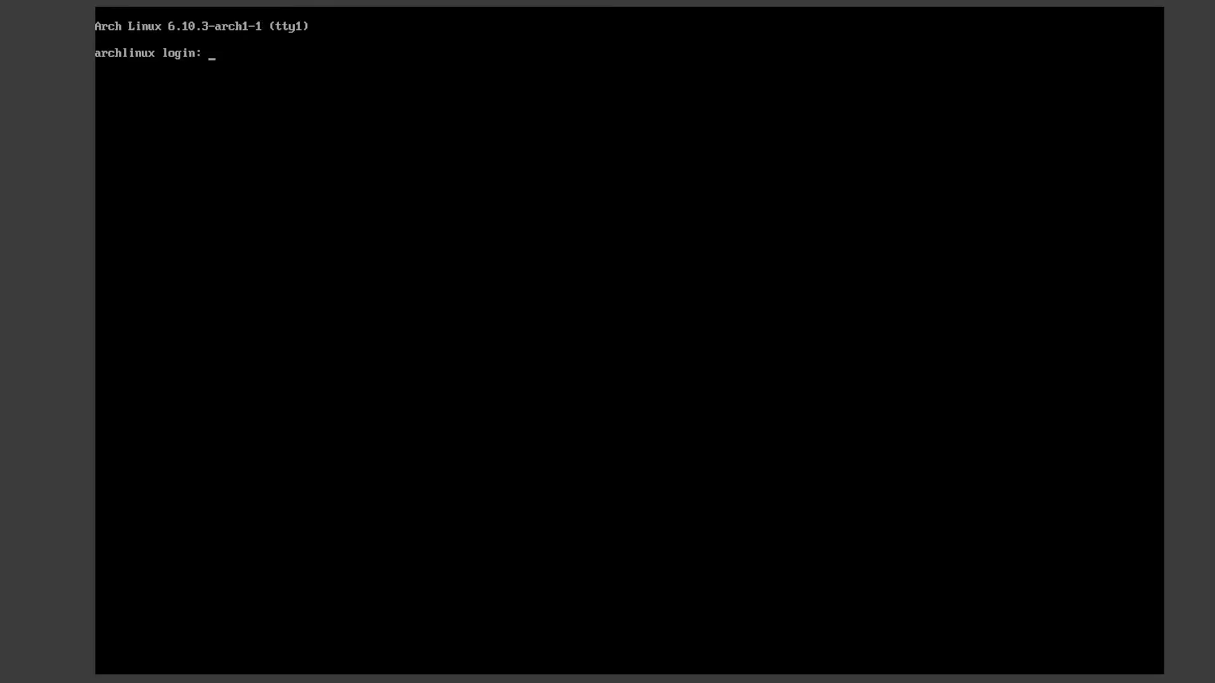
Step: Log in to the installed Arch system as user tarzo
{"action": "type", "text": "tarzo@"}
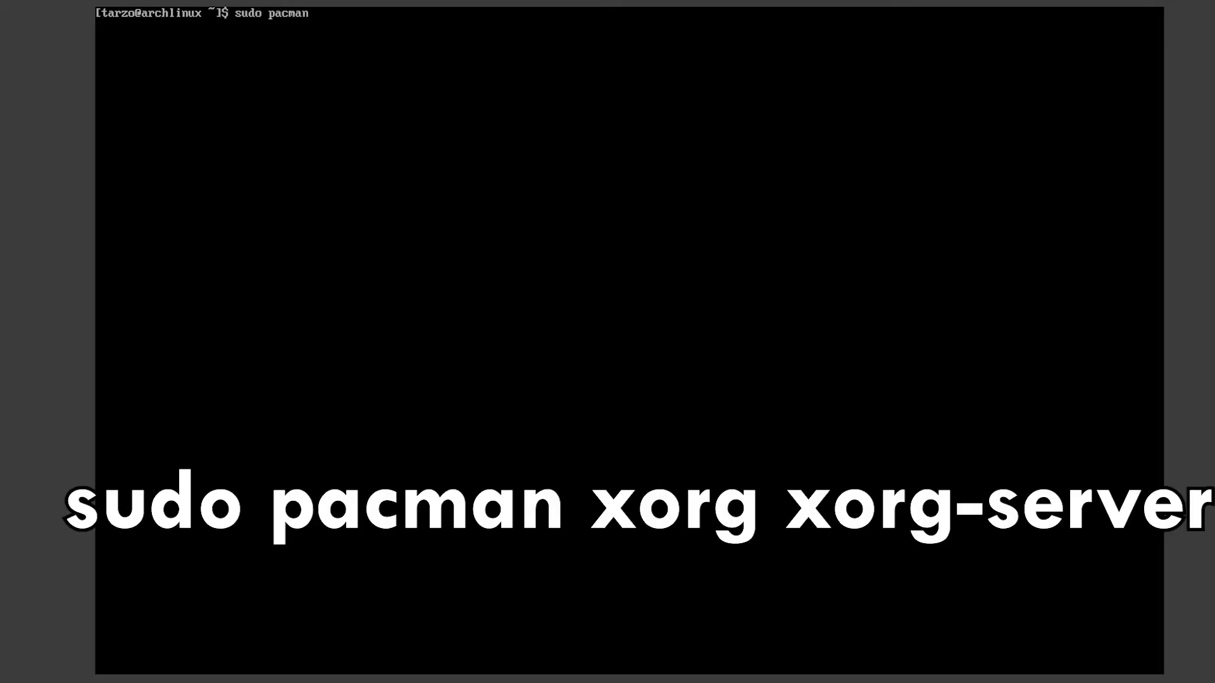
Step: Install xorg and xorg-server, accepting all 48 group members and the 70 packages
{"action": "type", "text": "xorg xorg-server"}
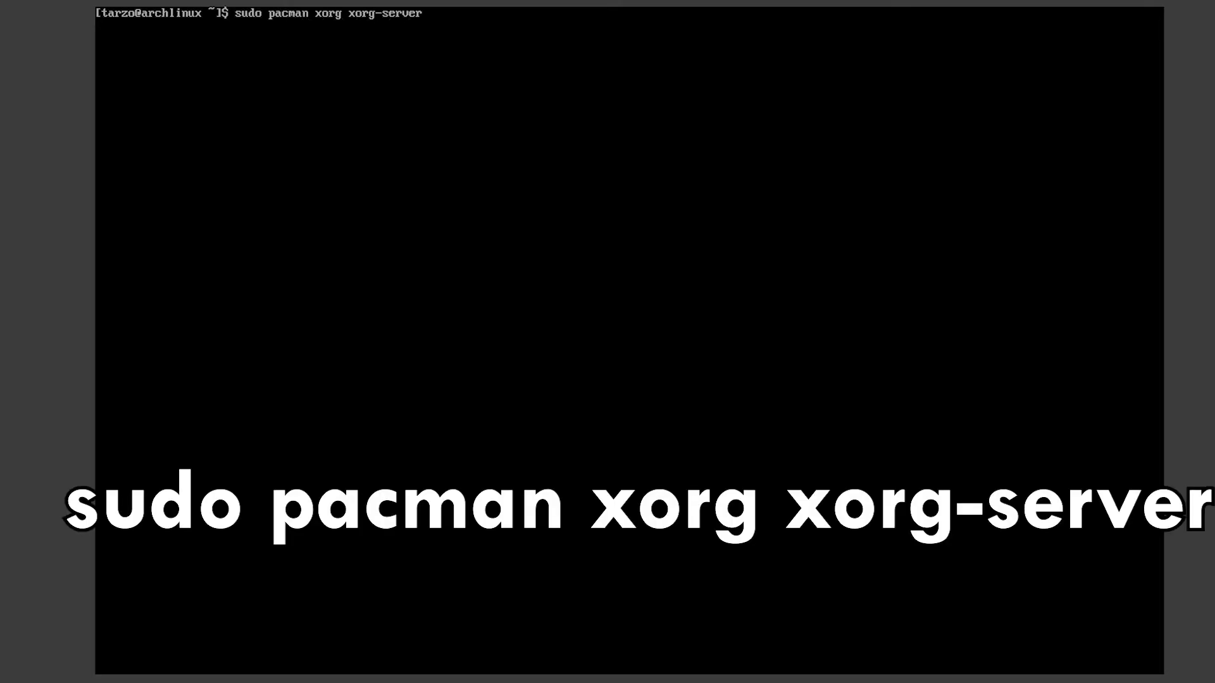
{"action": "key", "text": "Return"}
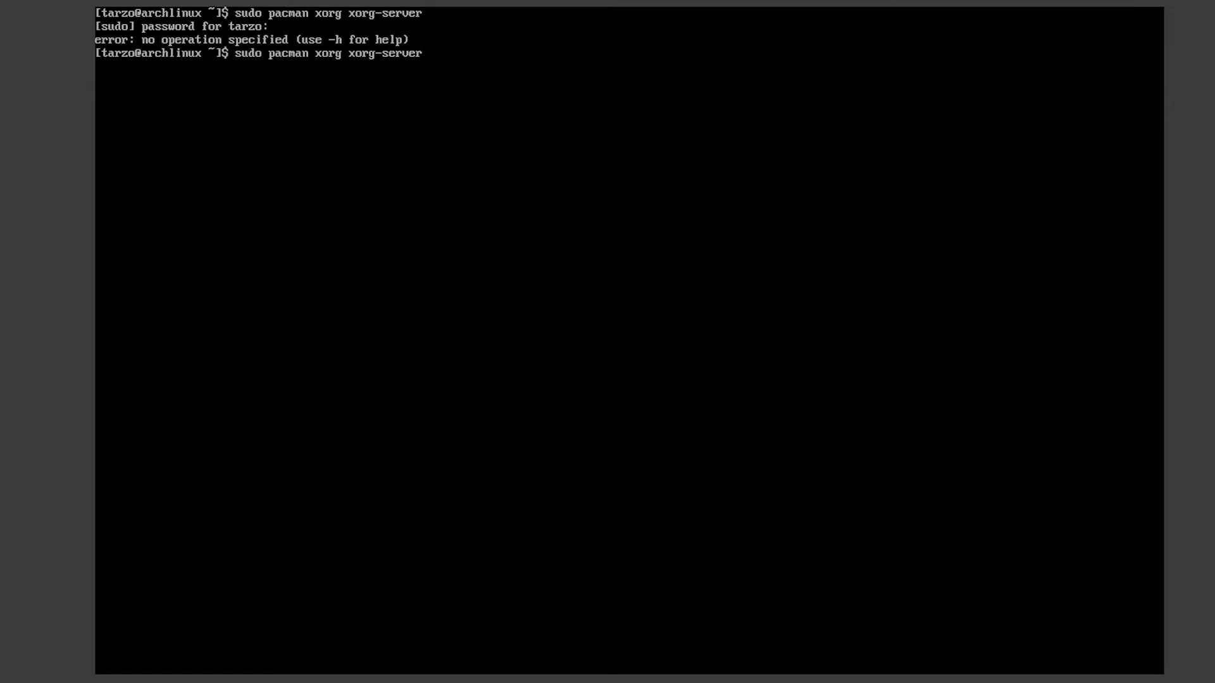
{"action": "type", "text": "-S"}
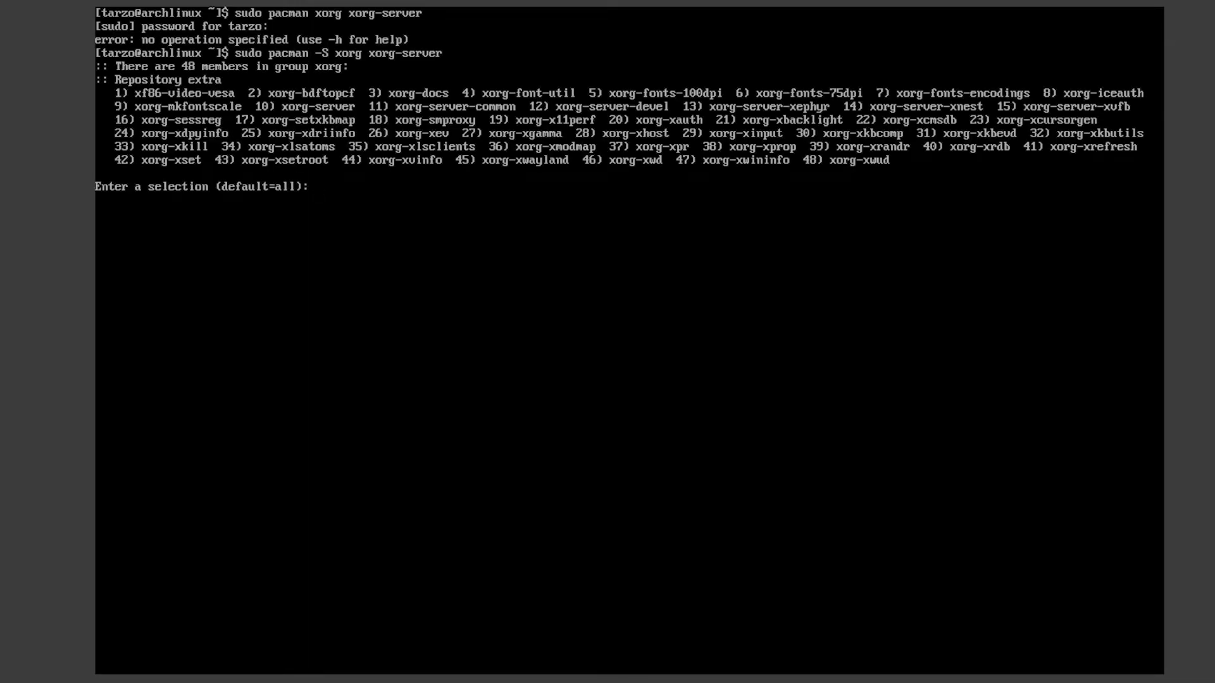
{"action": "key", "text": "Return"}
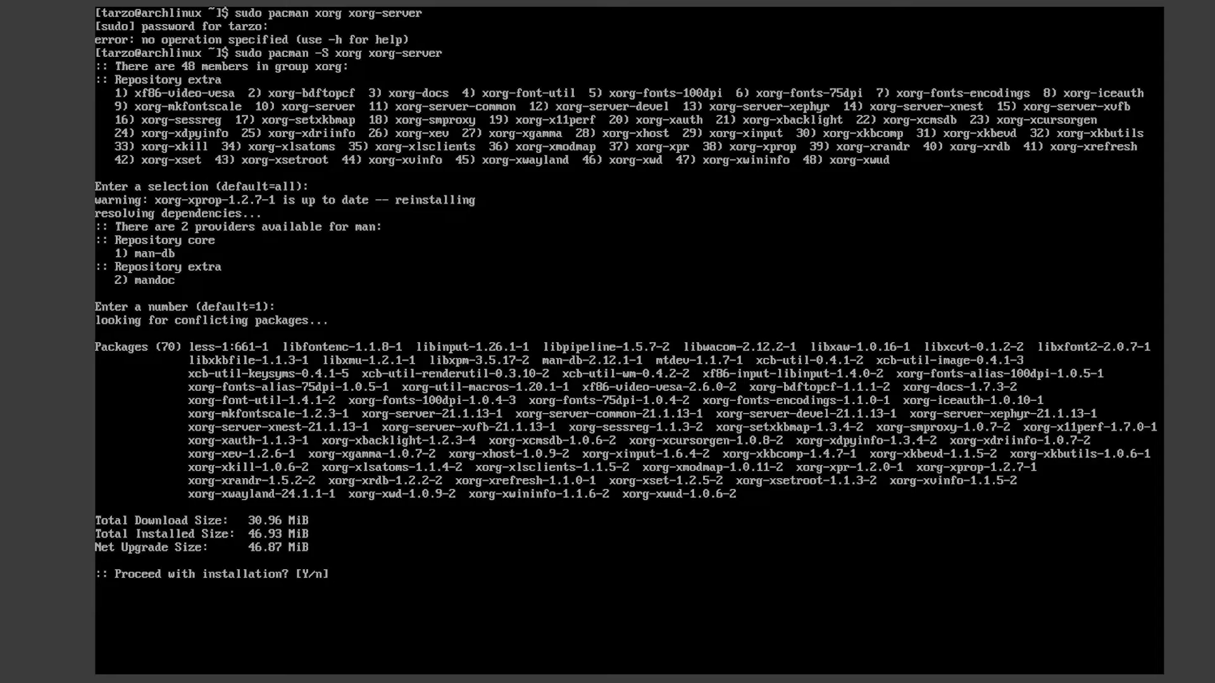
{"action": "type", "text": "Y"}
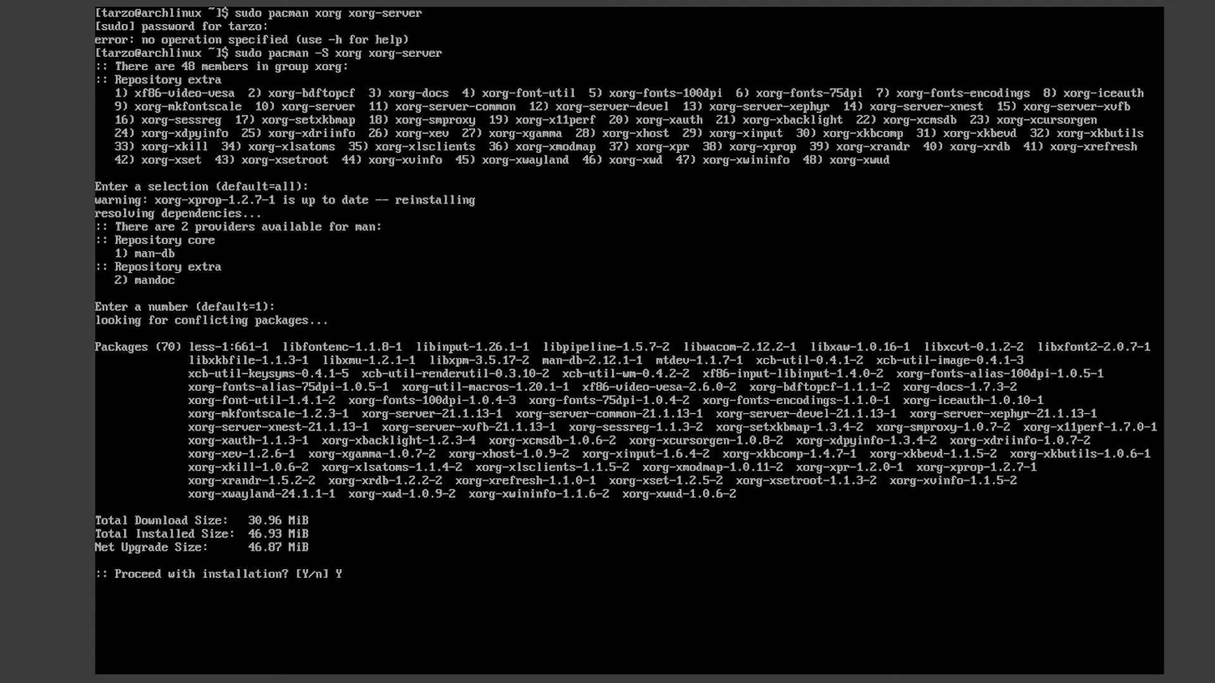
{"action": "key", "text": "Return"}
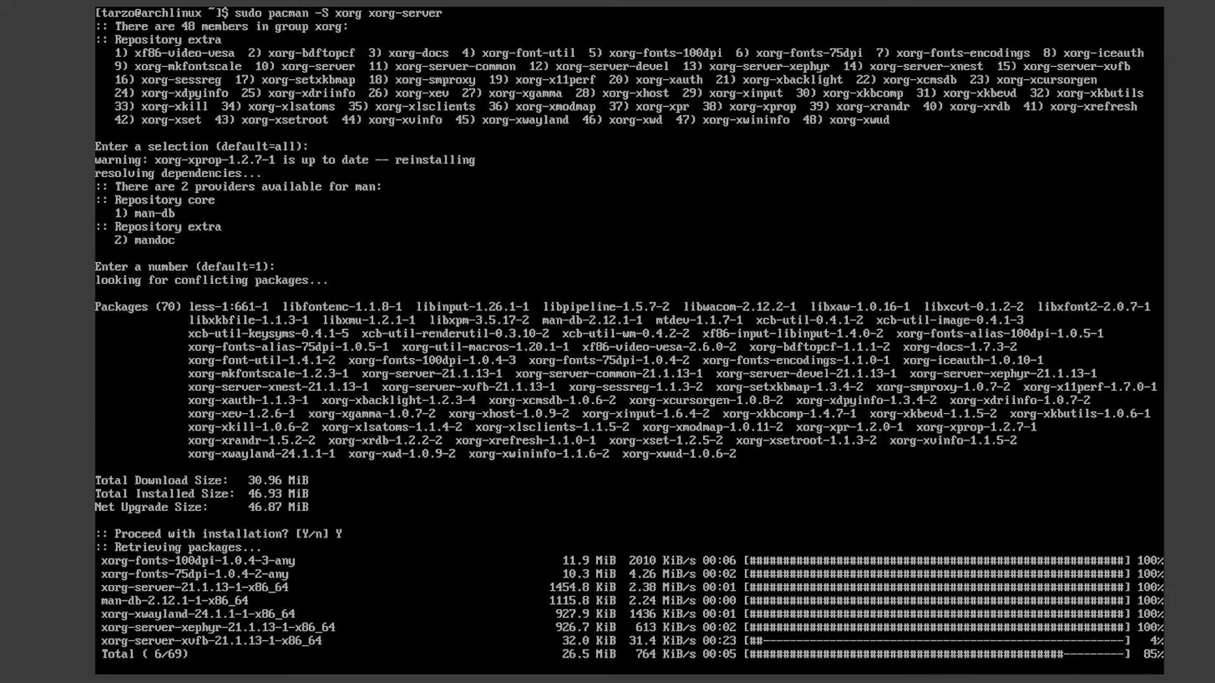
{"action": "scroll", "scroll_direction": "down", "scroll_amount": 3}
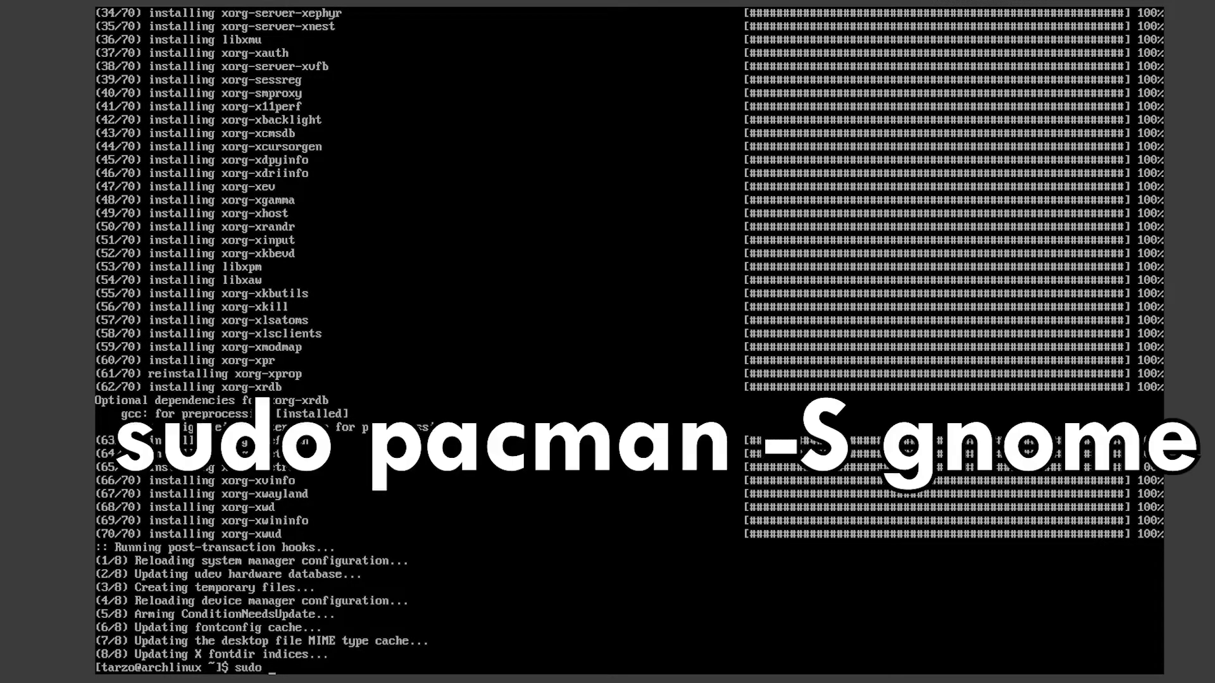
Step: Try installing the gnome group, then rerun sudo pacman -S gnome after download errors
{"action": "type", "text": "pacman -S"}
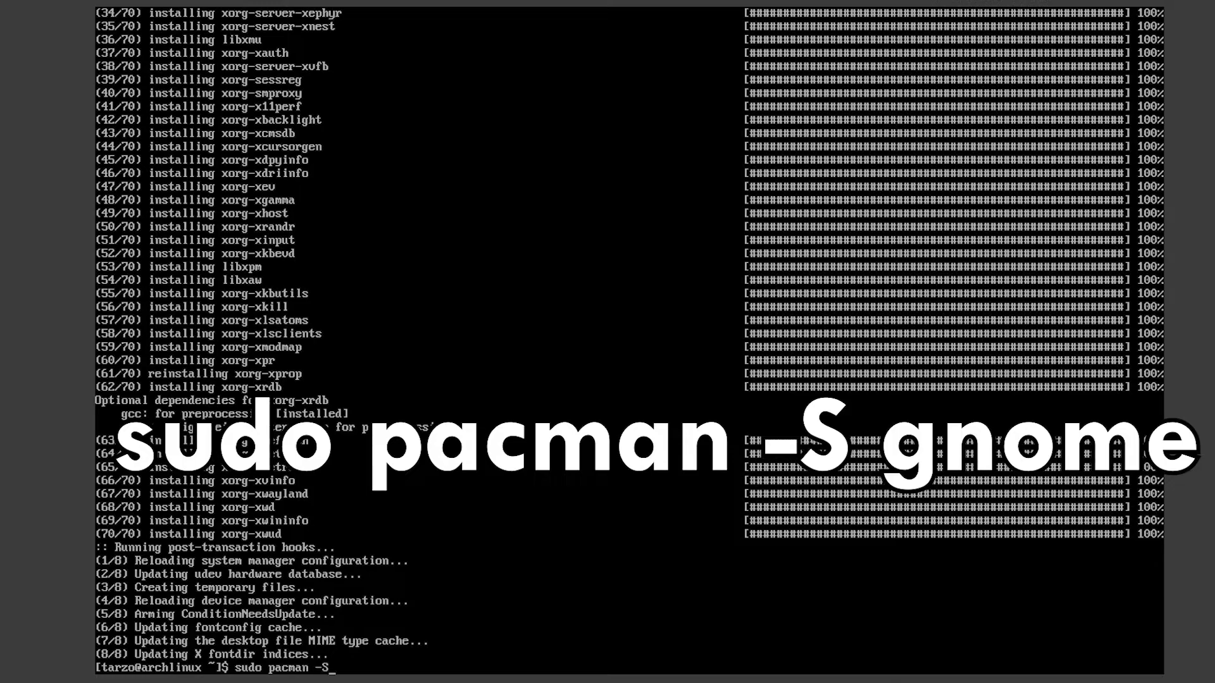
{"action": "type", "text": "gnome"}
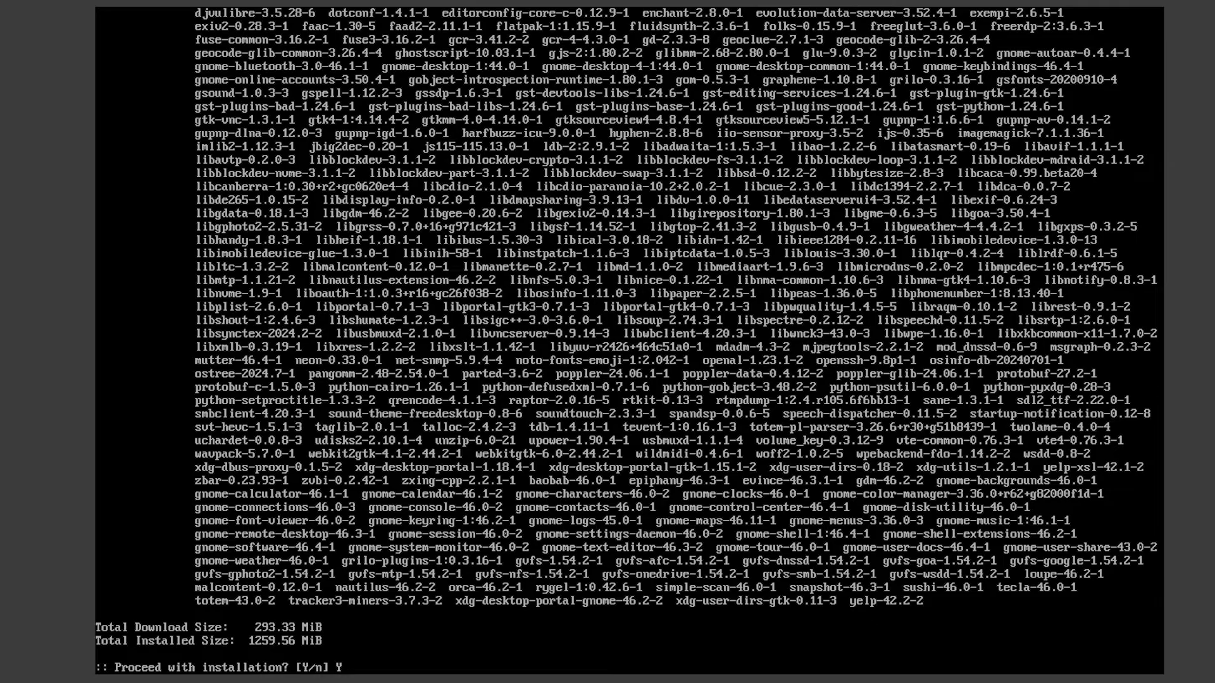
{"action": "key", "text": "Return"}
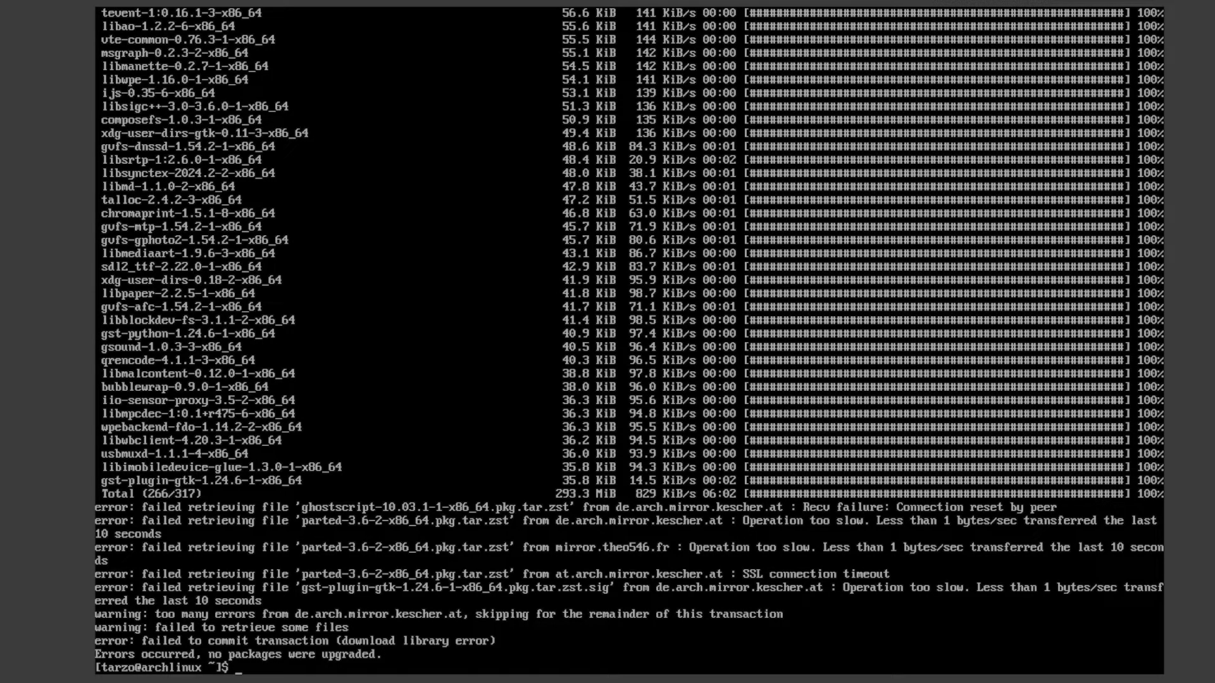
{"action": "type", "text": "sudo pacman -S gnome"}
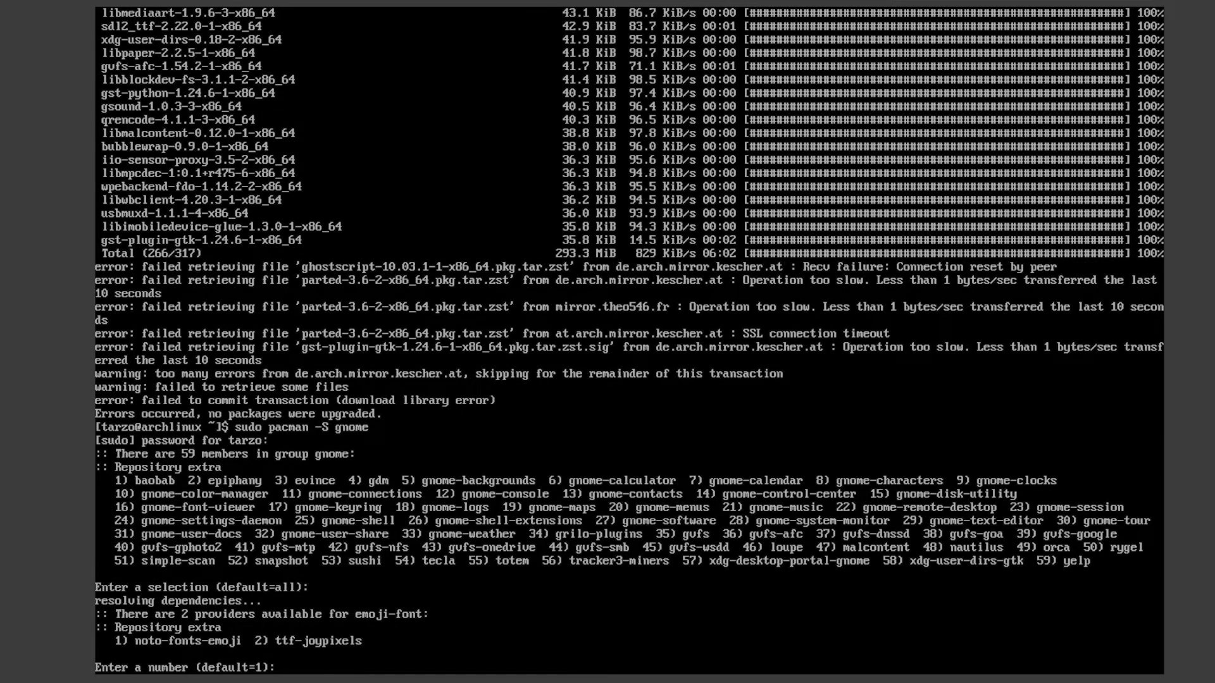
Step: Choose ttf-joypixels (2) as emoji font and let the 317-package GNOME install finish
{"action": "type", "text": "2"}
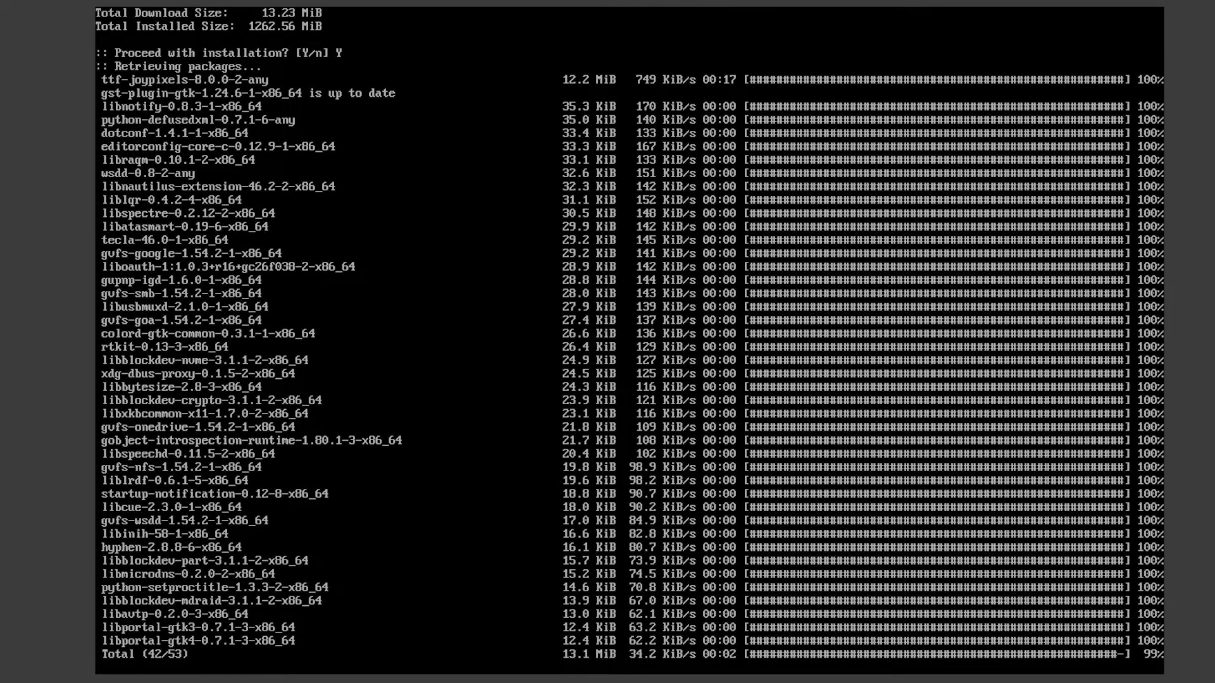
{"action": "scroll", "scroll_direction": "down", "scroll_amount": 3}
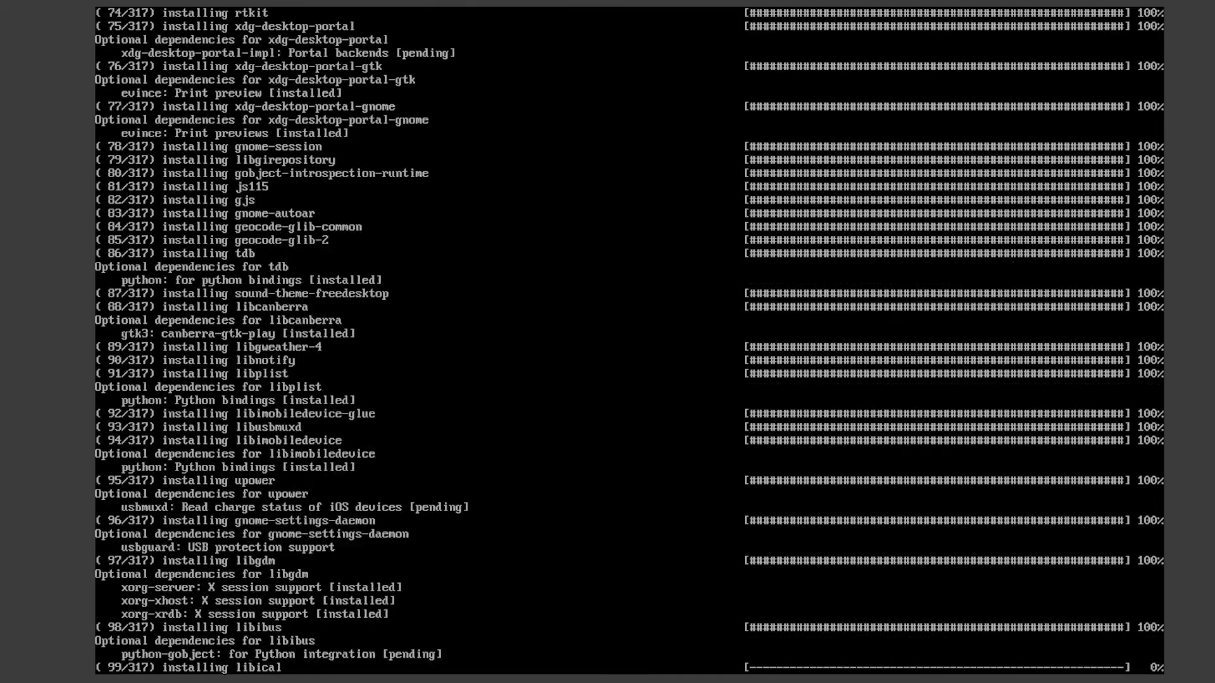
{"action": "scroll", "scroll_direction": "down", "scroll_amount": 3}
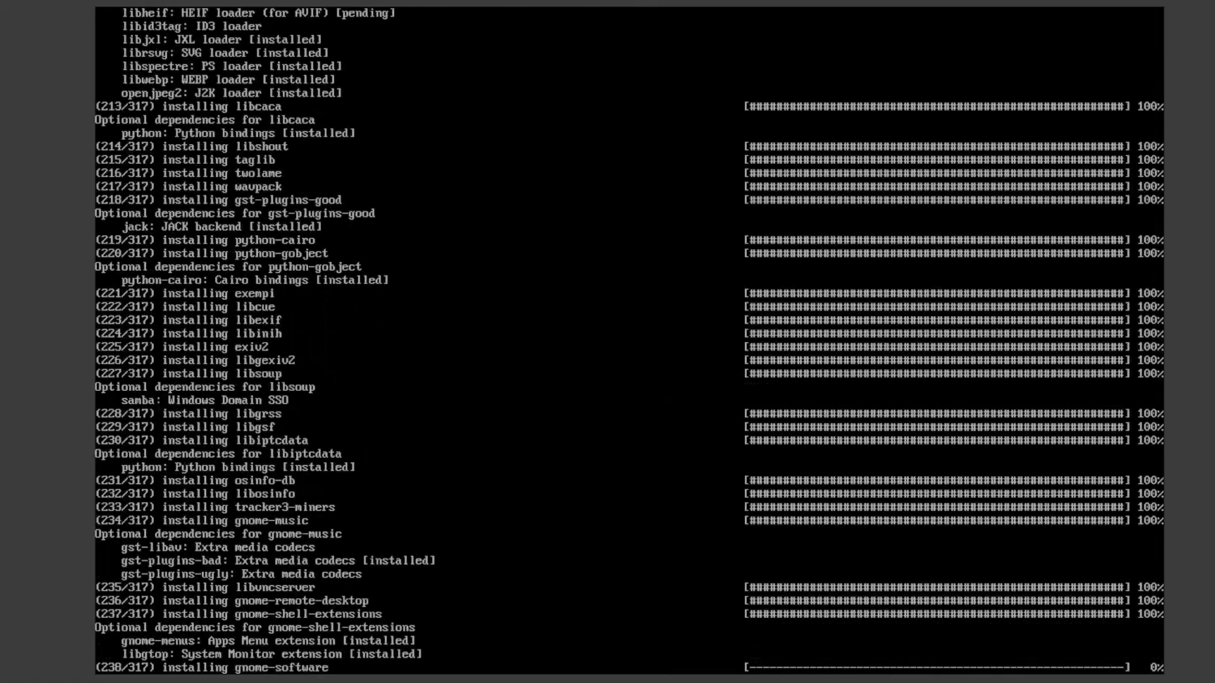
{"action": "scroll", "scroll_direction": "down", "scroll_amount": 3}
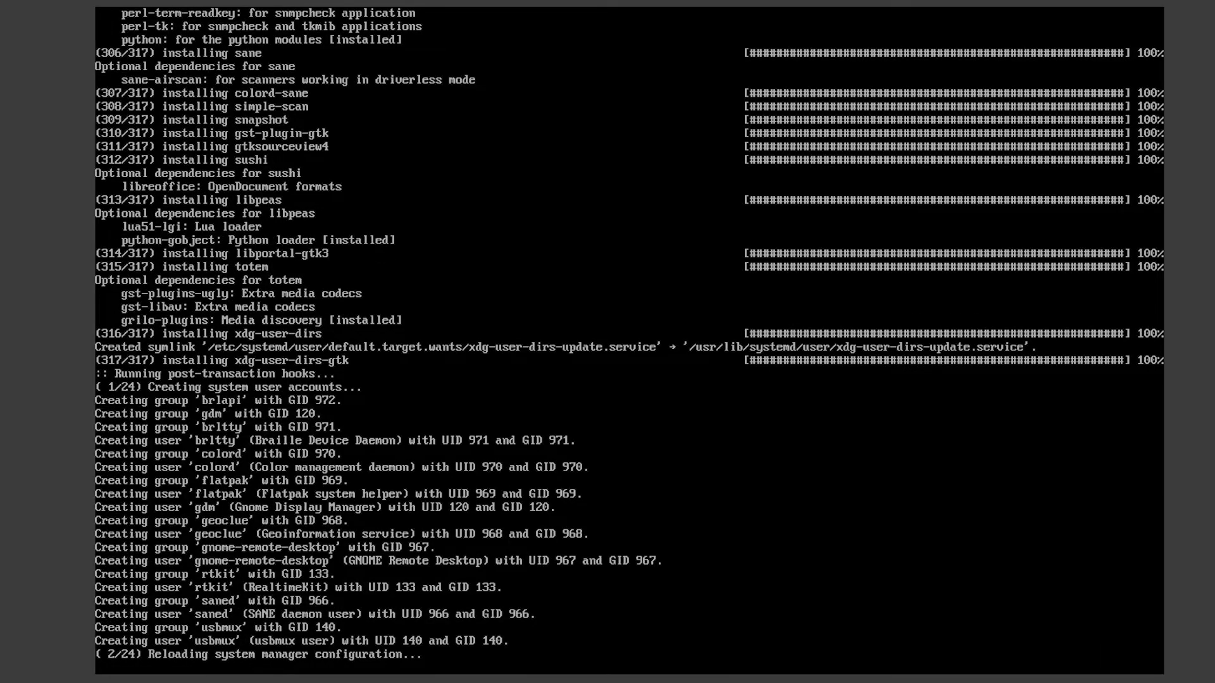
{"action": "scroll", "scroll_direction": "down", "scroll_amount": 3}
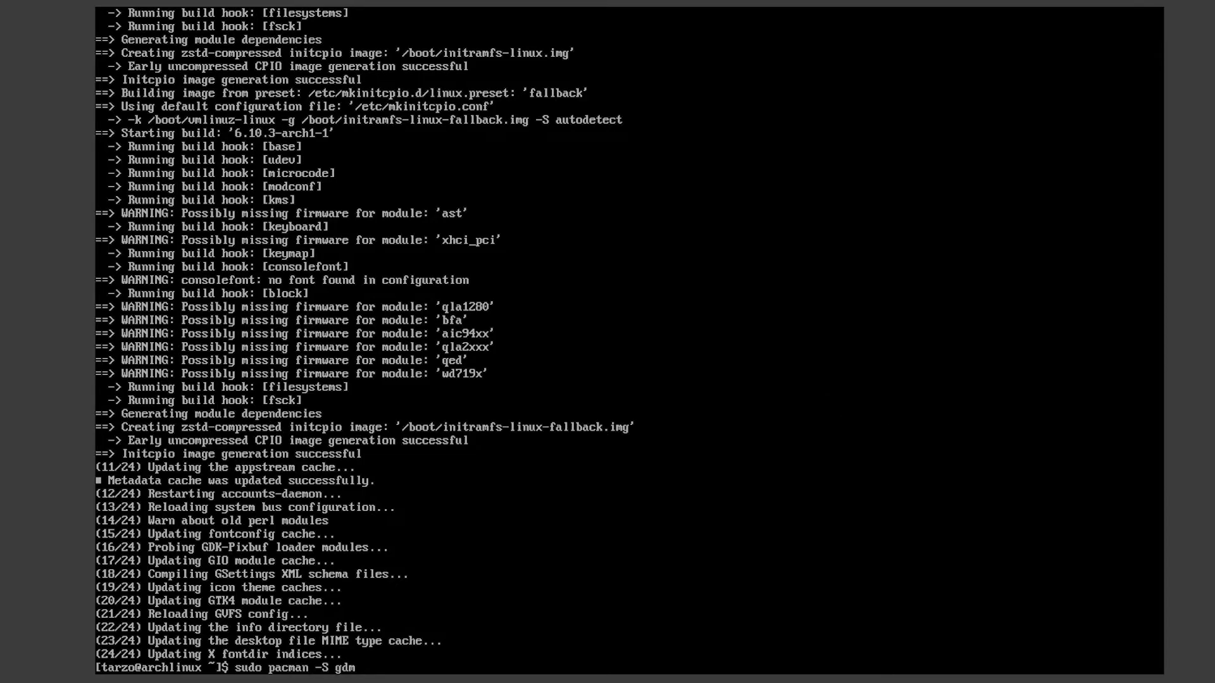
Step: Reinstall the gdm 46.2-2 package with pacman, confirming with Y
{"action": "key", "text": "Return"}
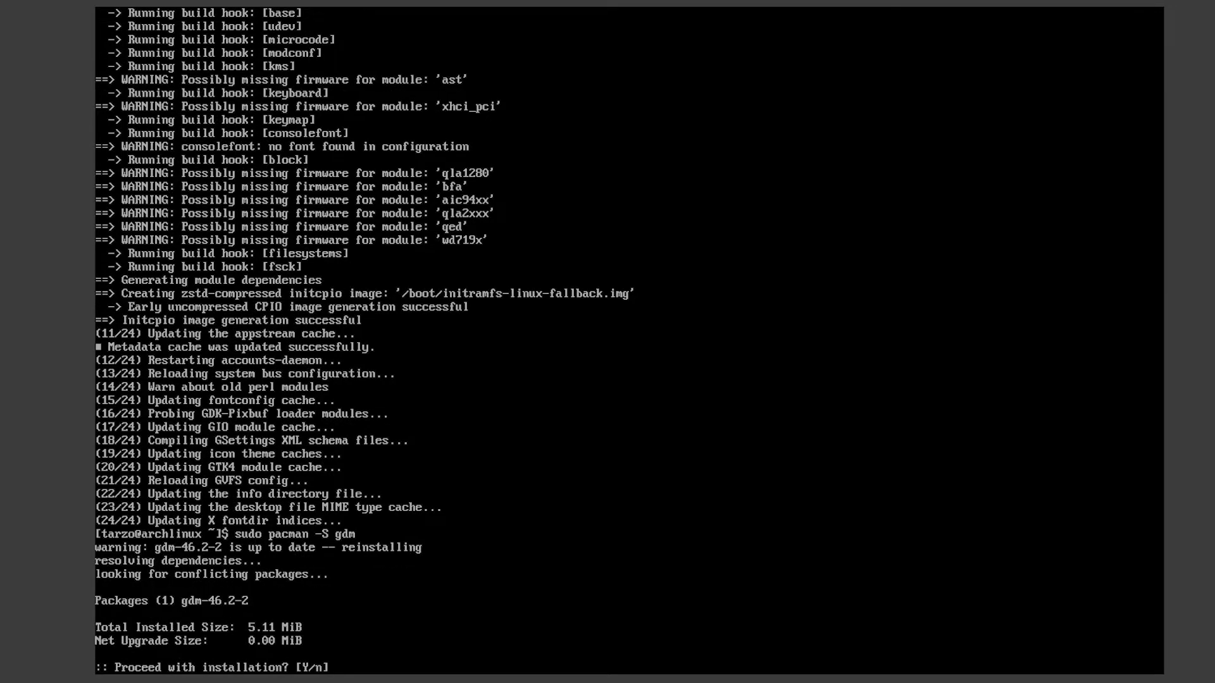
{"action": "type", "text": "Y"}
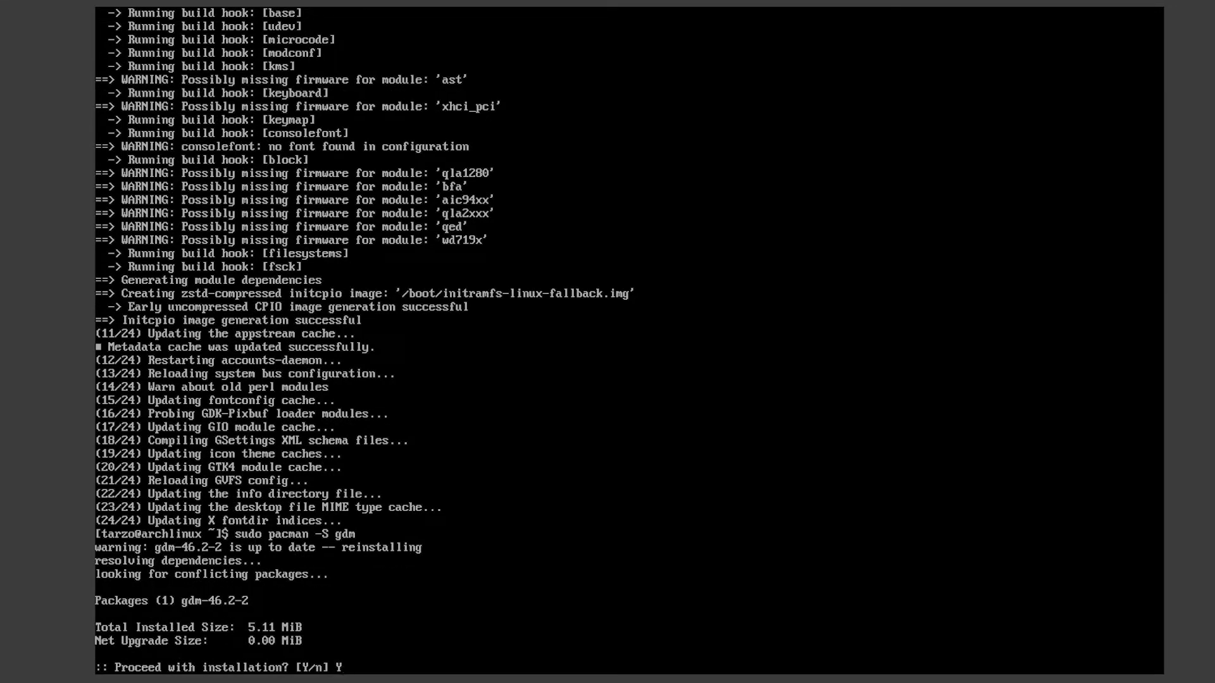
{"action": "key", "text": "Return"}
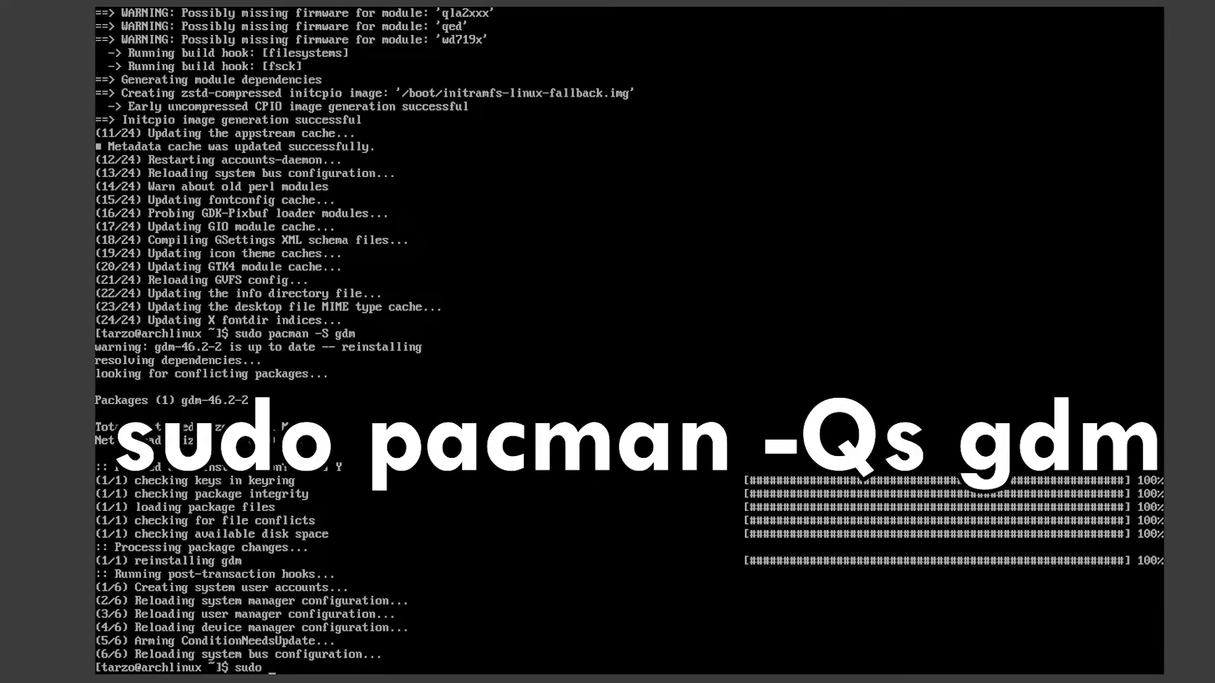
Step: Query the installed gdm packages, then enable and start gdm.service with systemctl --now
{"action": "type", "text": "pacman -Qs gdm"}
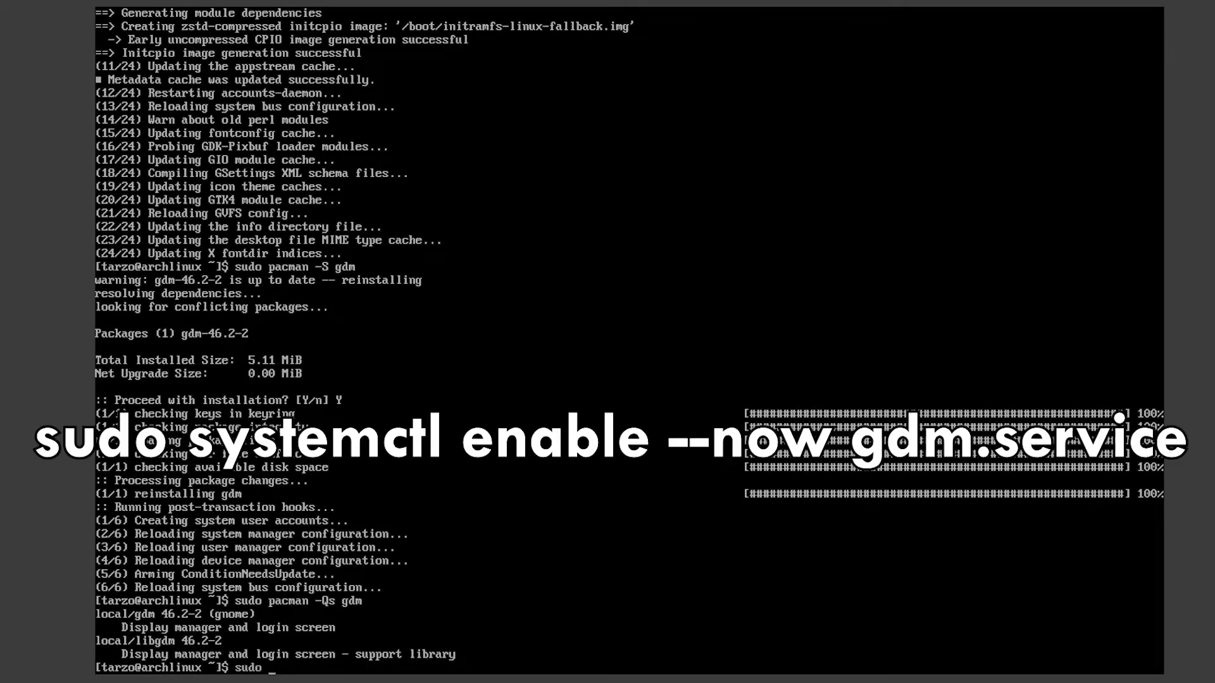
{"action": "type", "text": "systemctl enable --now gdm."}
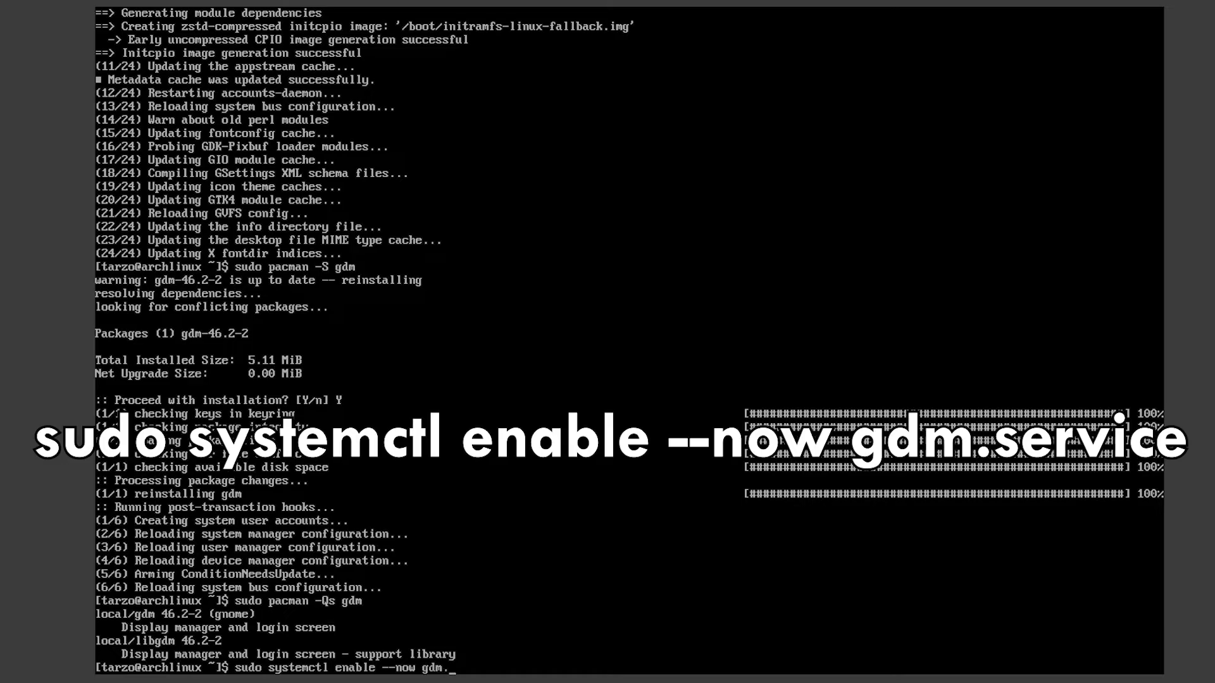
{"action": "type", "text": "service"}
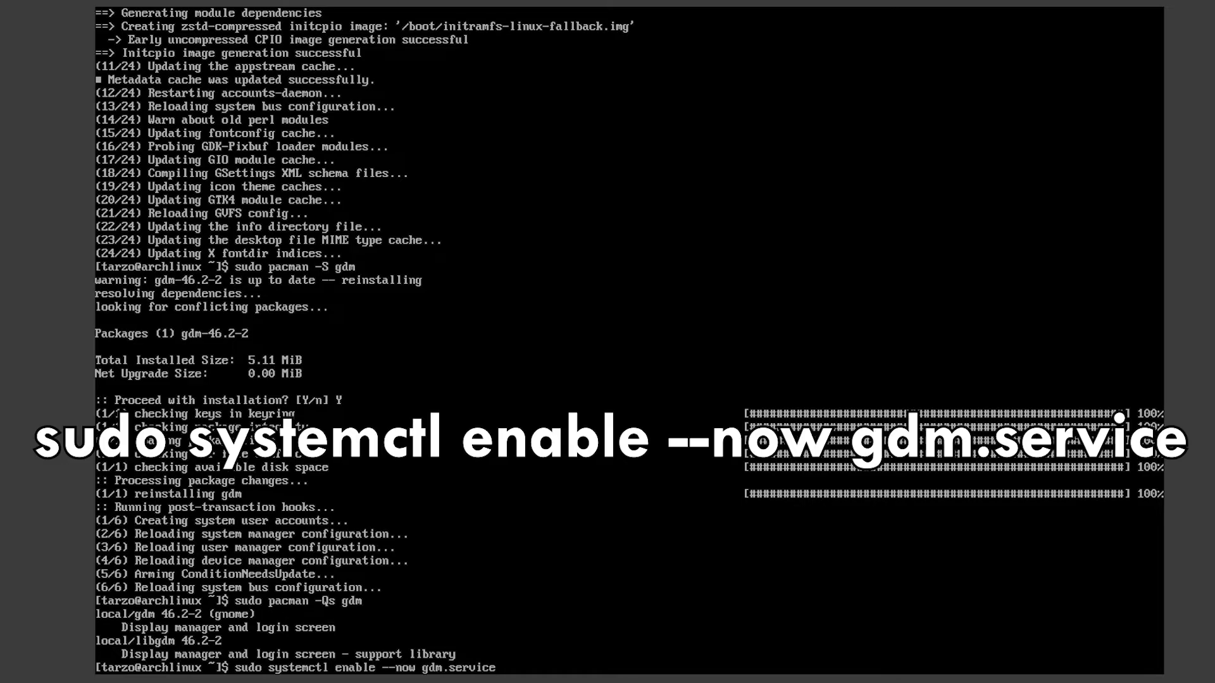
{"action": "key", "text": "Return"}
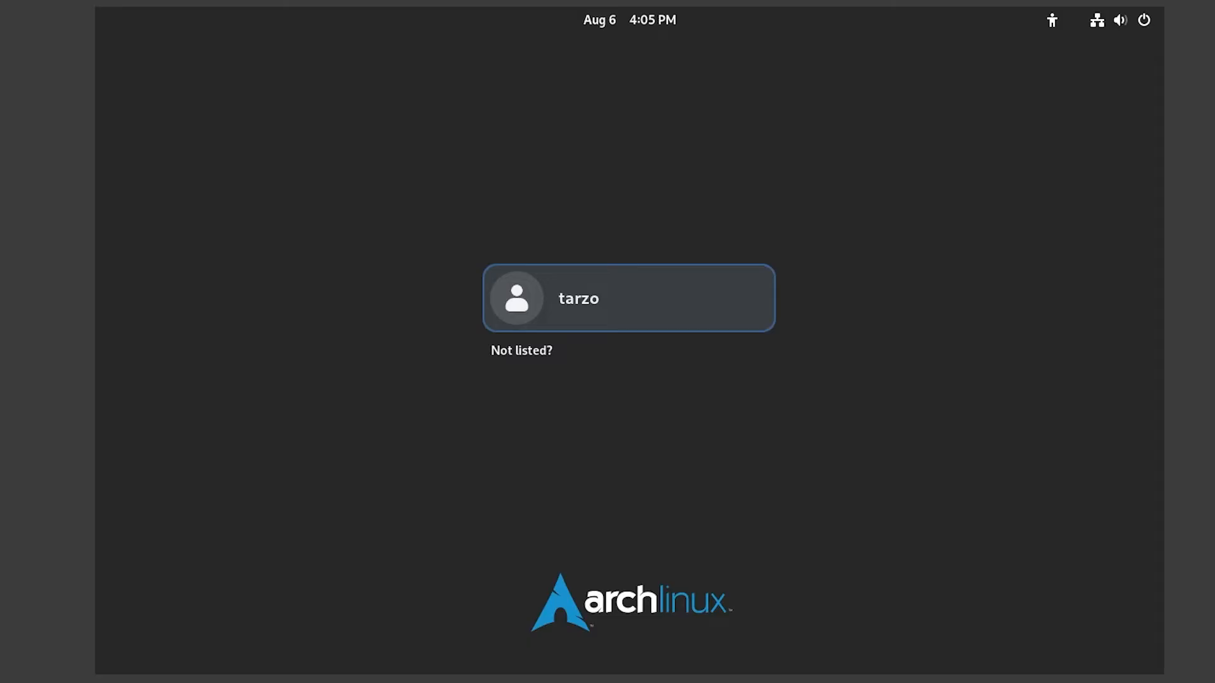
Step: Sign in as tarzo and skip the Welcome to Arch Linux tour
{"action": "left_click", "coordinate": [628, 298]}
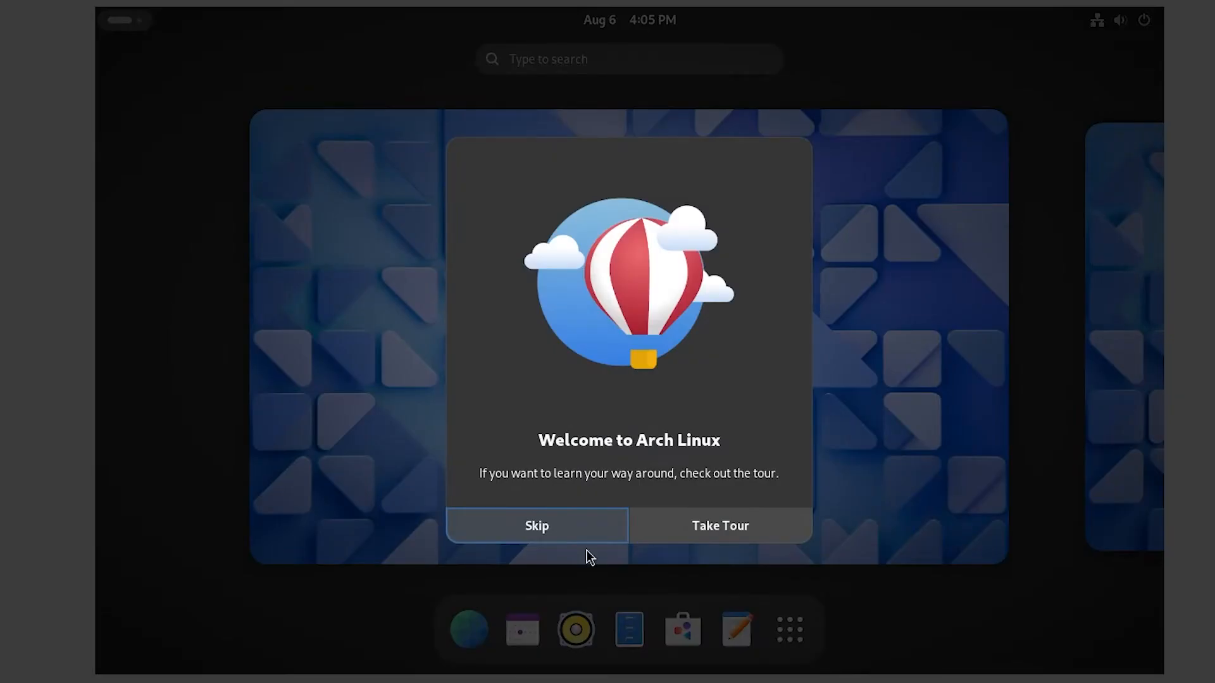
{"action": "left_click", "coordinate": [536, 525]}
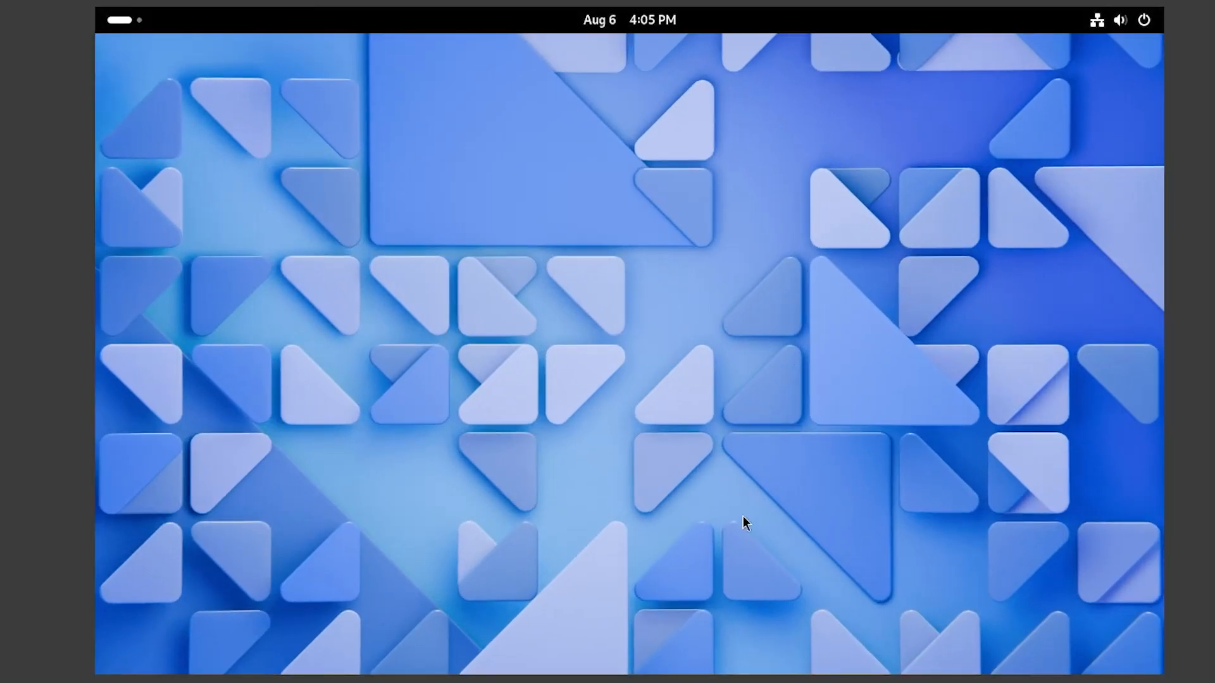
{"action": "mouse_move", "coordinate": [531, 660]}
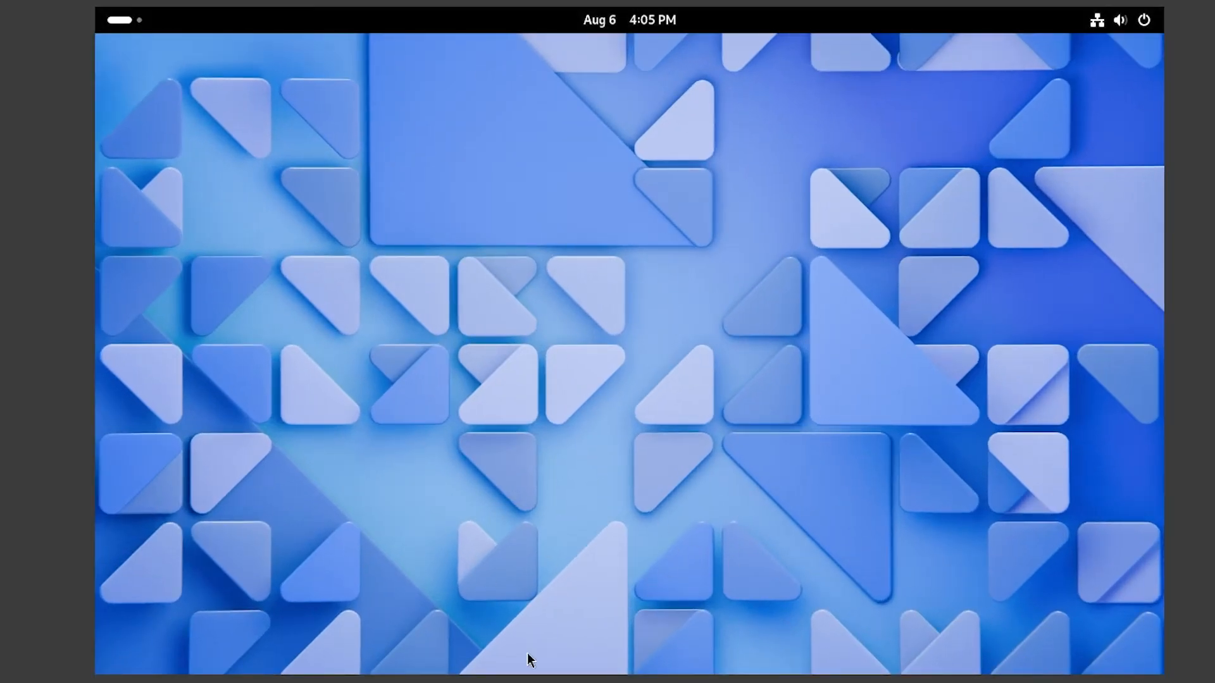
{"action": "mouse_move", "coordinate": [756, 566]}
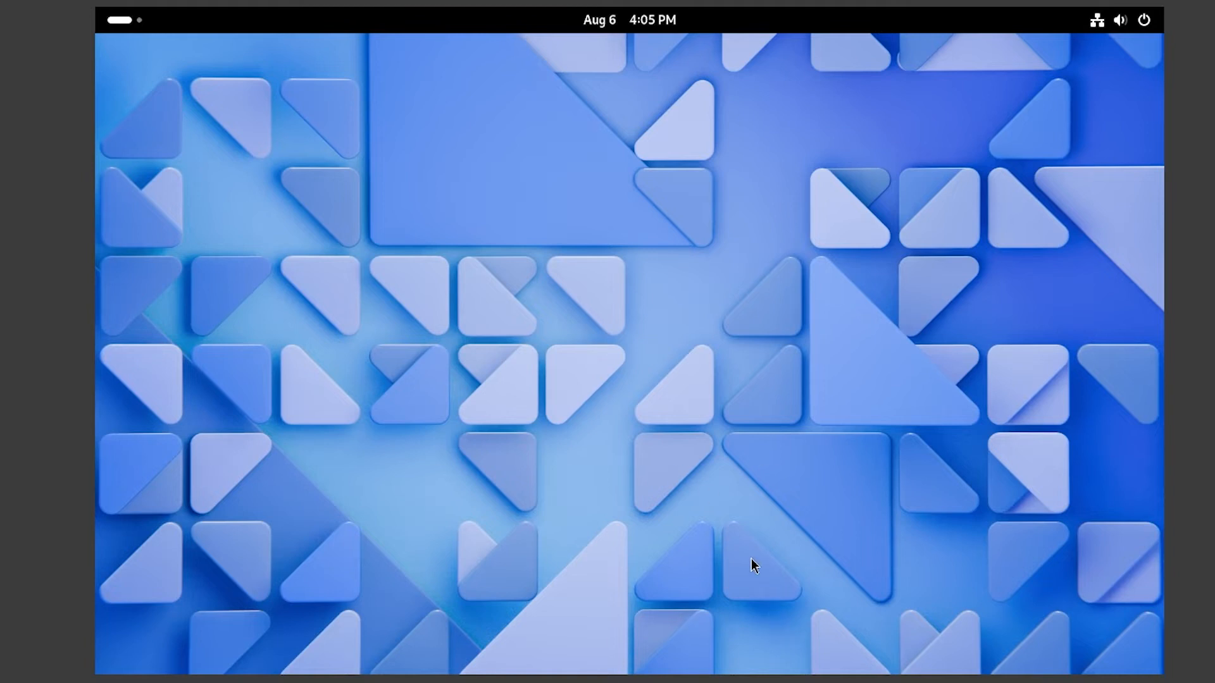
{"action": "mouse_move", "coordinate": [554, 371]}
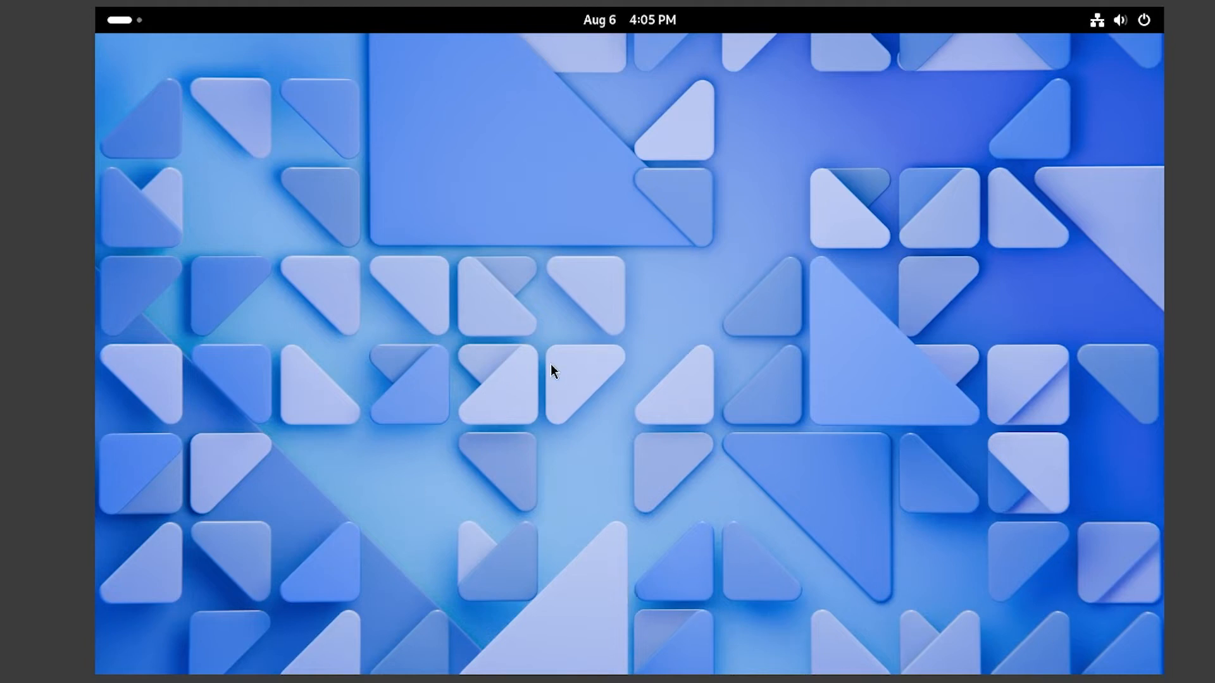
{"action": "mouse_move", "coordinate": [697, 375]}
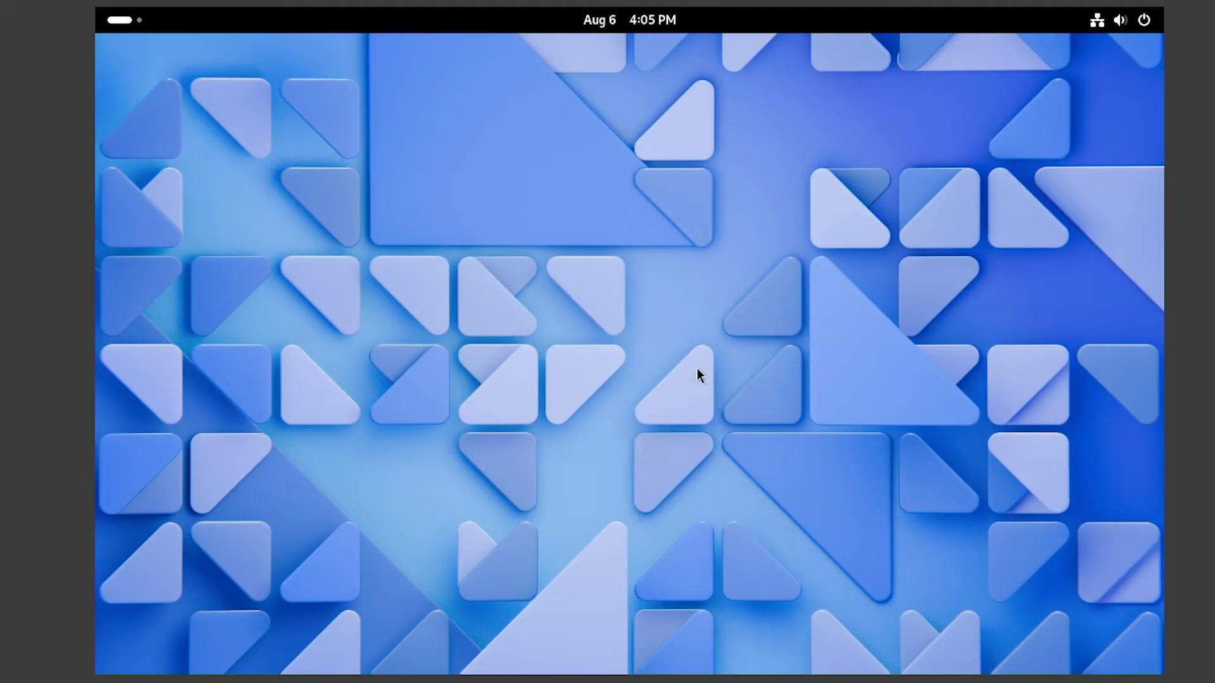
{"action": "mouse_move", "coordinate": [671, 434]}
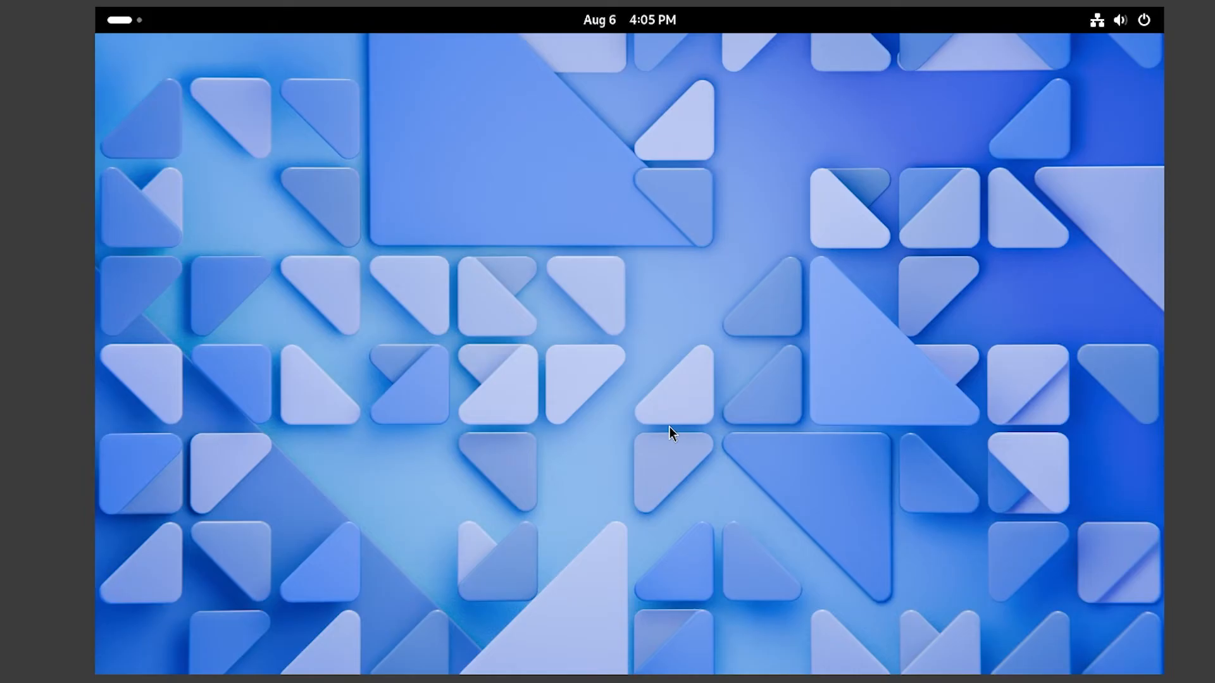
{"action": "mouse_move", "coordinate": [701, 302]}
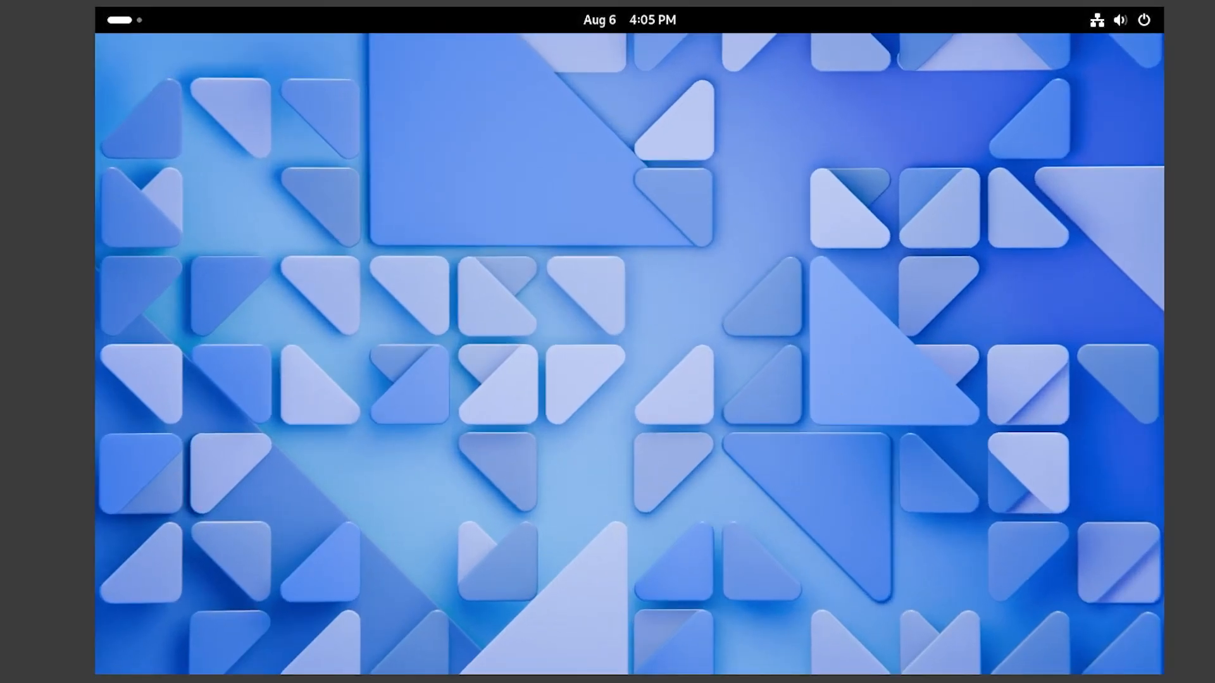
{"action": "mouse_move", "coordinate": [704, 391]}
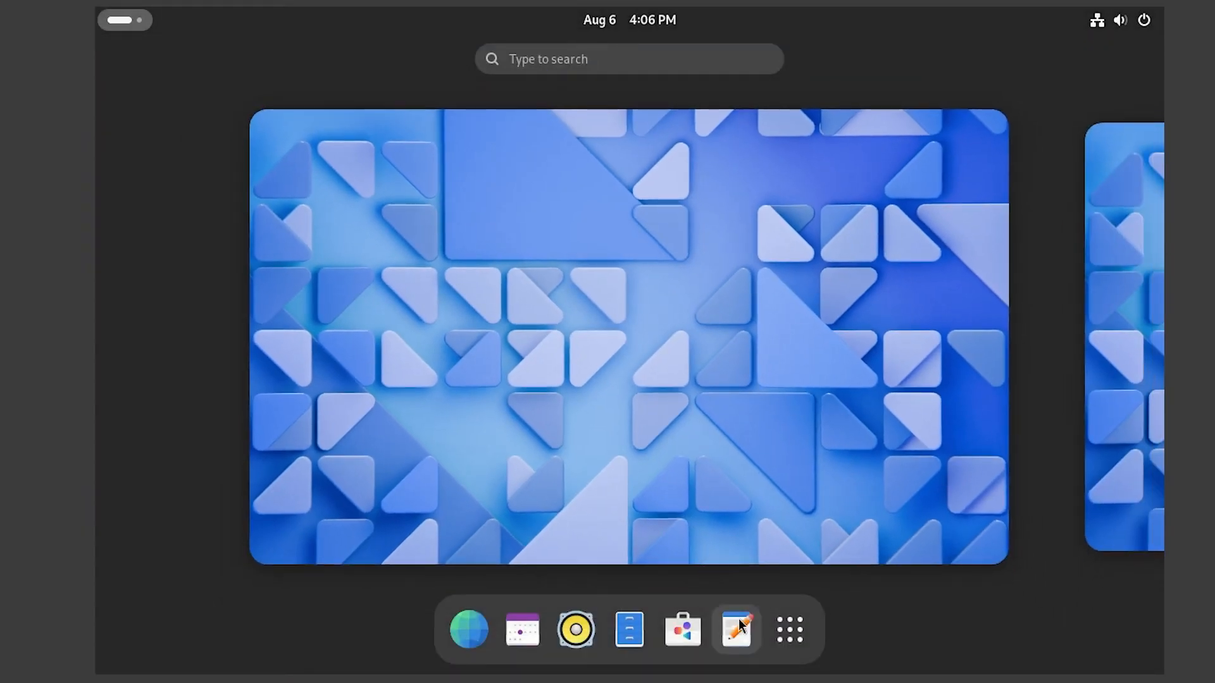
{"action": "mouse_move", "coordinate": [827, 622]}
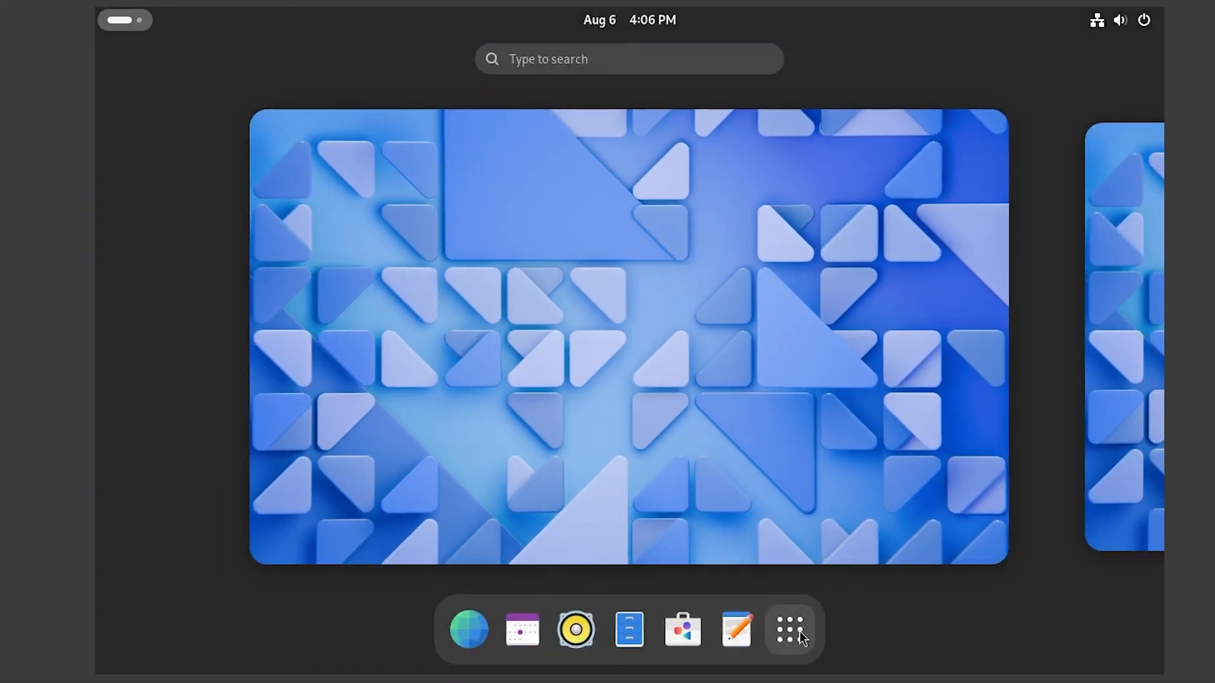
{"action": "left_click", "coordinate": [790, 630]}
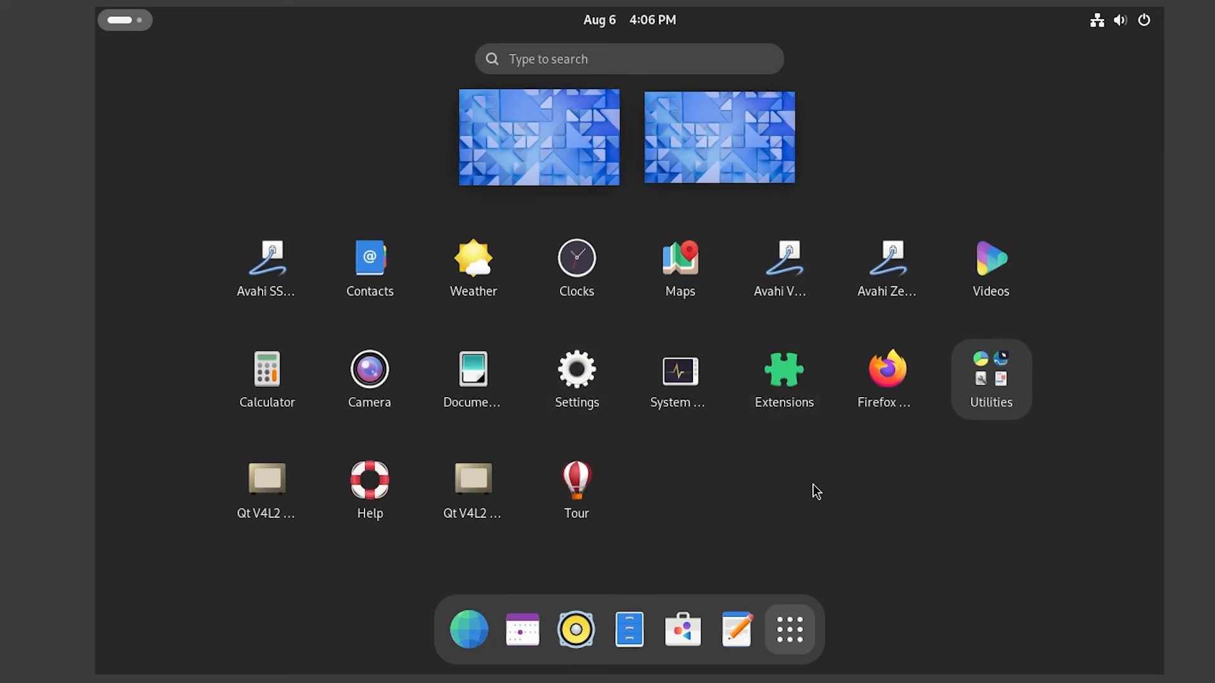
{"action": "mouse_move", "coordinate": [169, 419]}
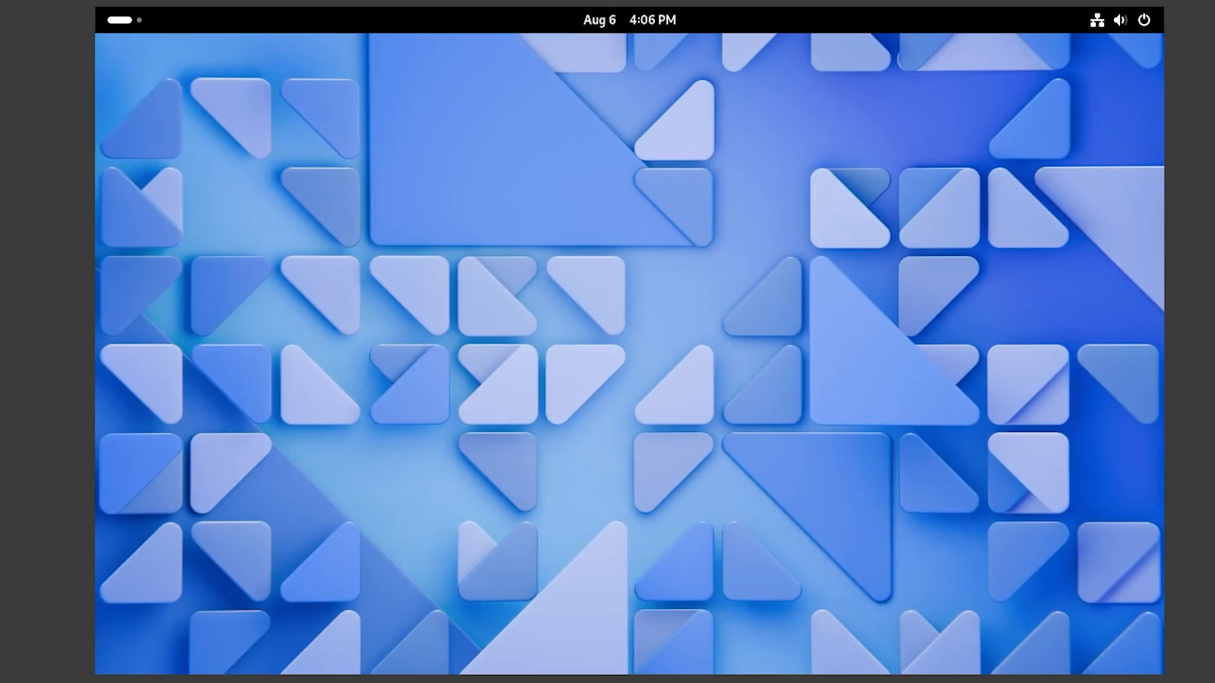
{"action": "mouse_move", "coordinate": [682, 248]}
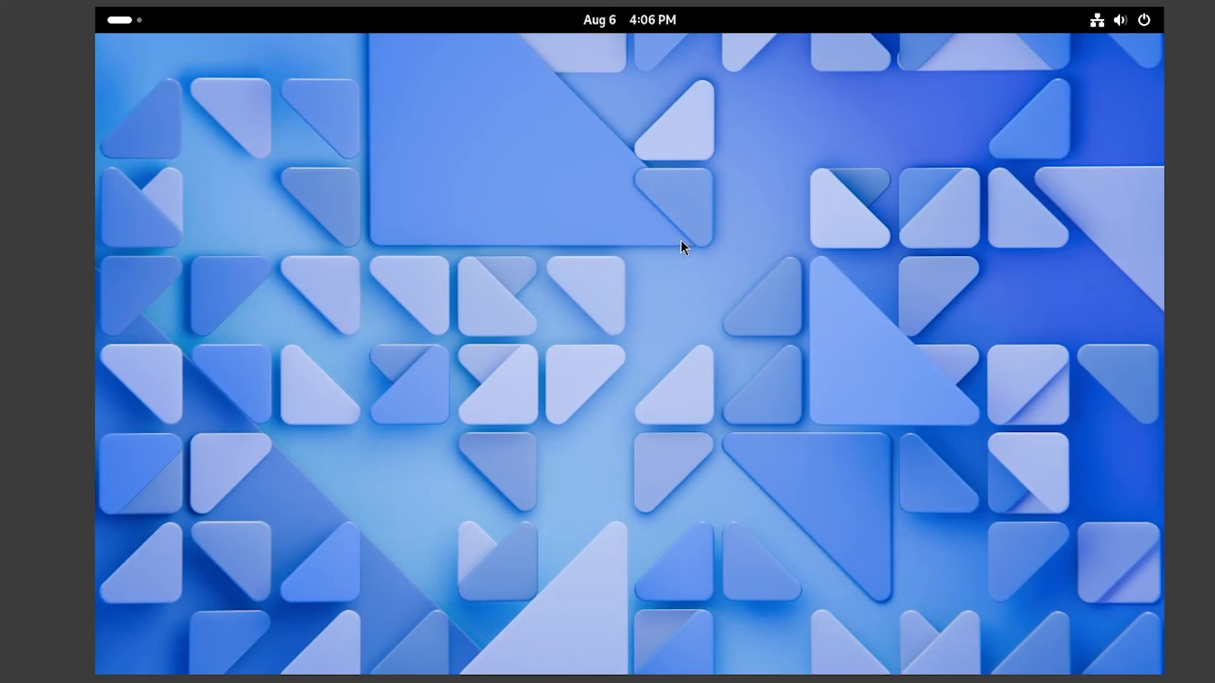
{"action": "mouse_move", "coordinate": [687, 244]}
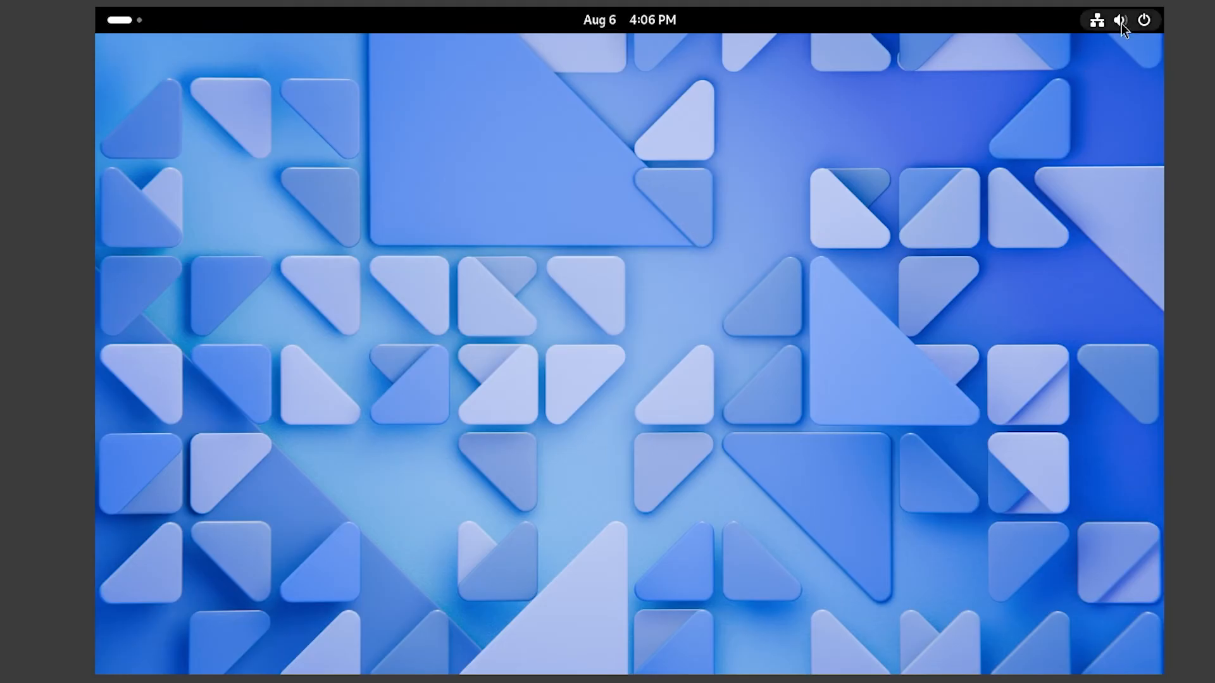
Step: Choose Restart from the top-right system menu's Power Off options
{"action": "left_click", "coordinate": [1119, 19]}
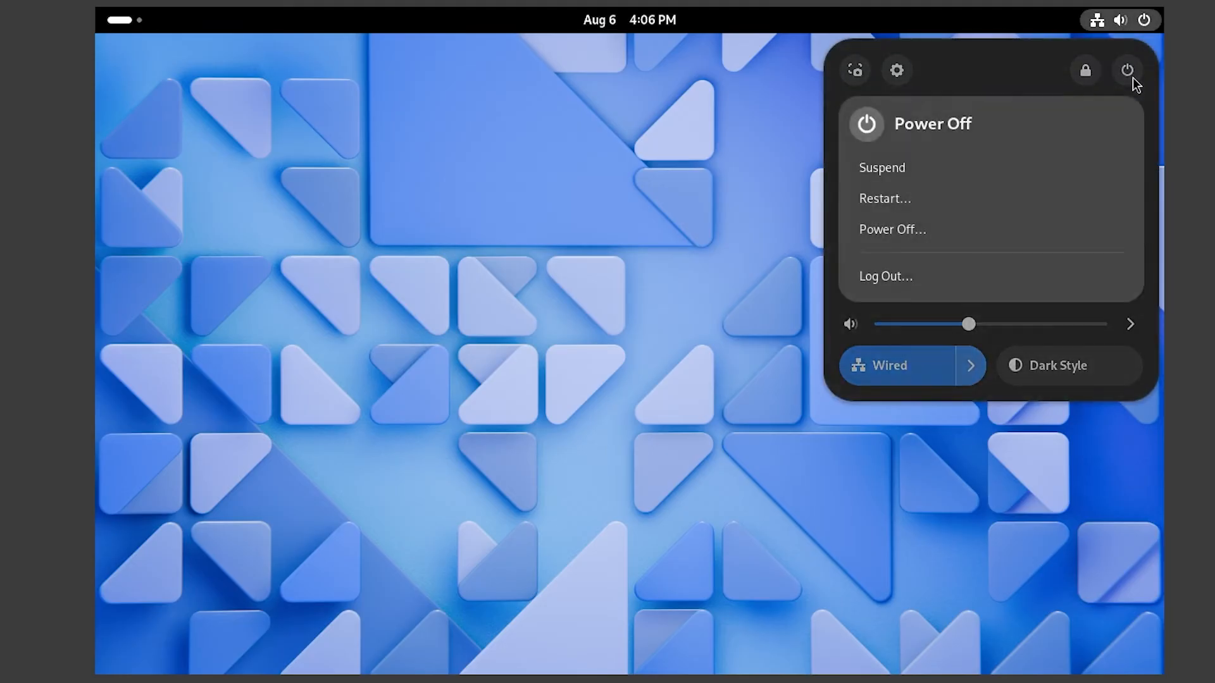
{"action": "mouse_move", "coordinate": [883, 198]}
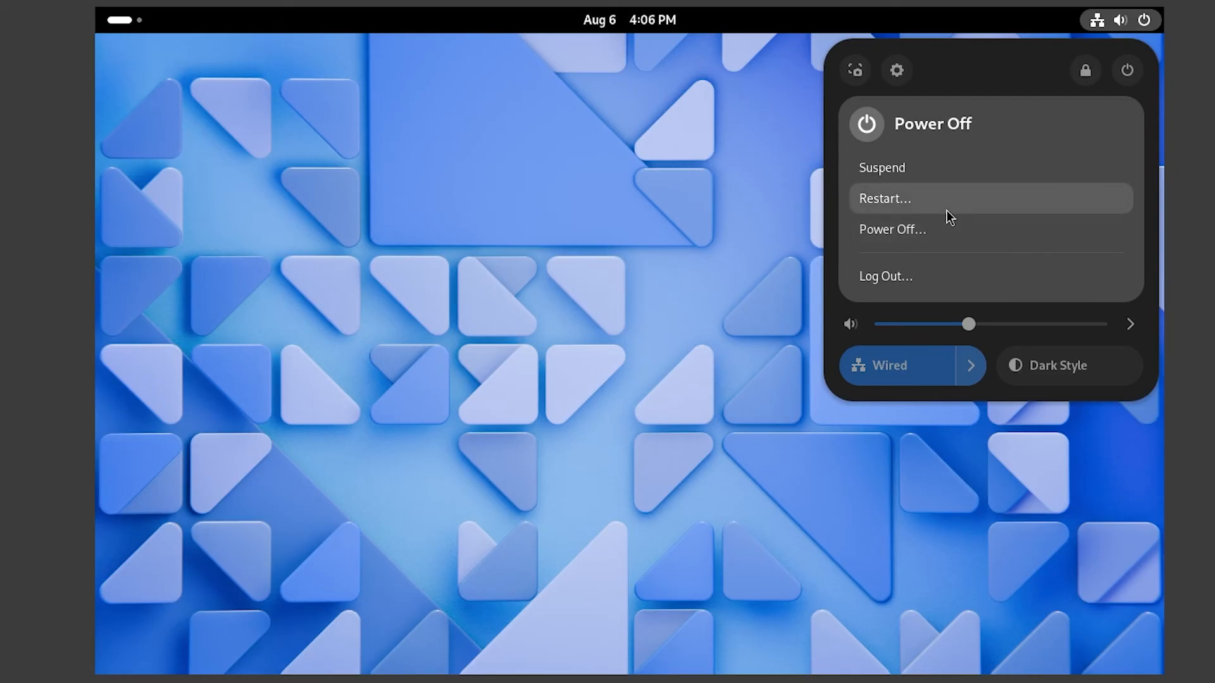
{"action": "left_click", "coordinate": [884, 275]}
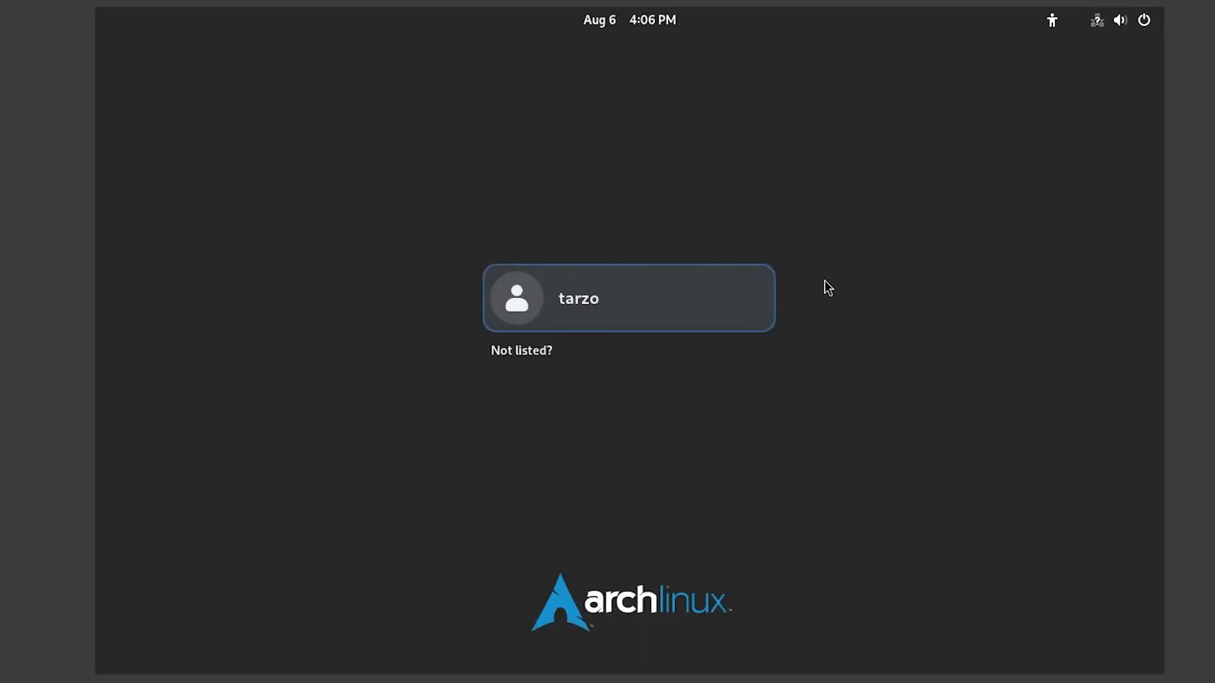
Step: Select tarzo on the GDM screen and submit the password to log in
{"action": "left_click", "coordinate": [627, 298]}
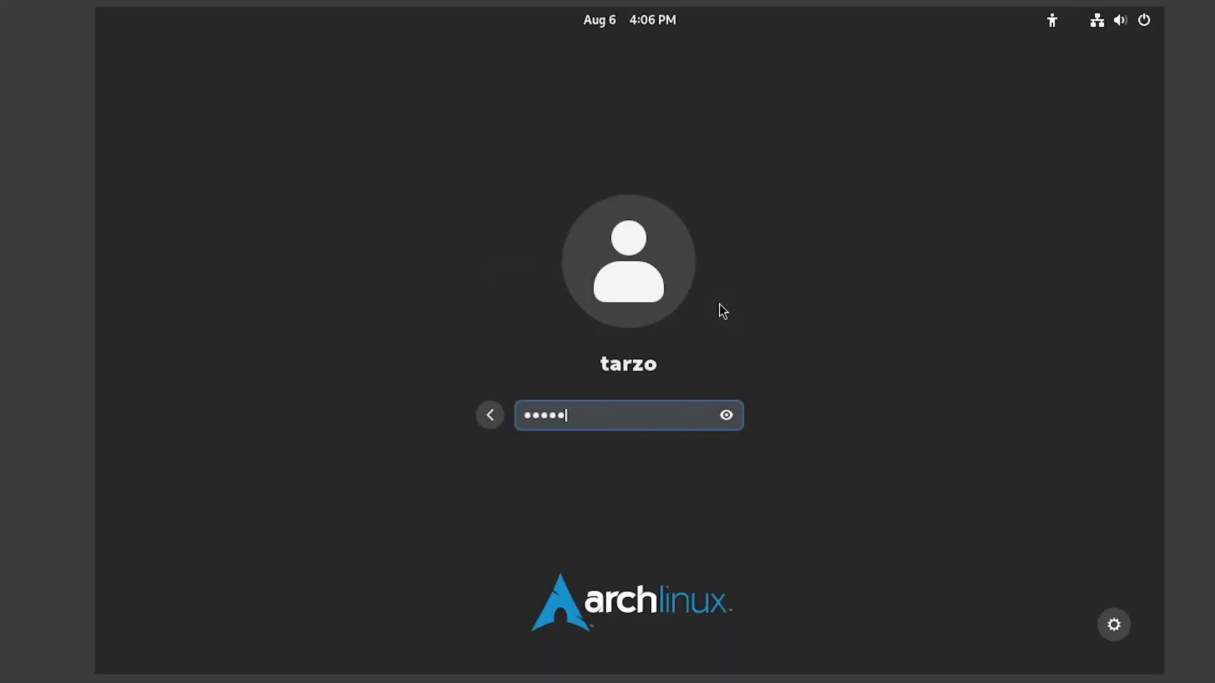
{"action": "key", "text": "Return"}
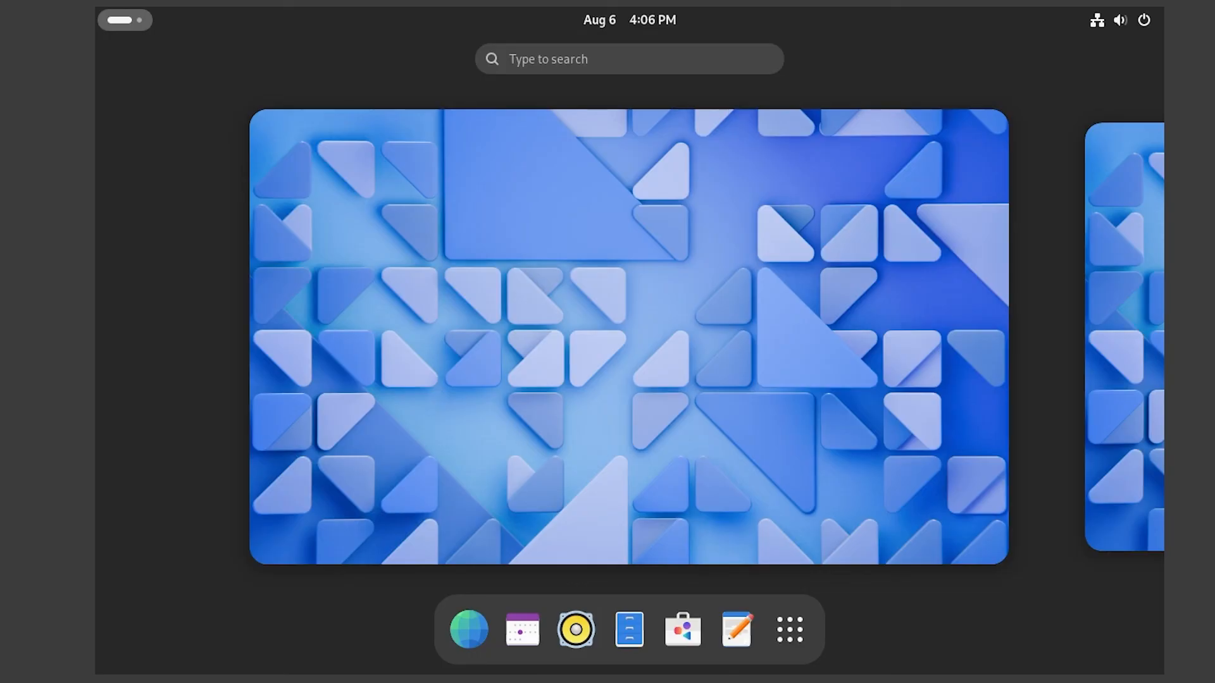
{"action": "mouse_move", "coordinate": [701, 317]}
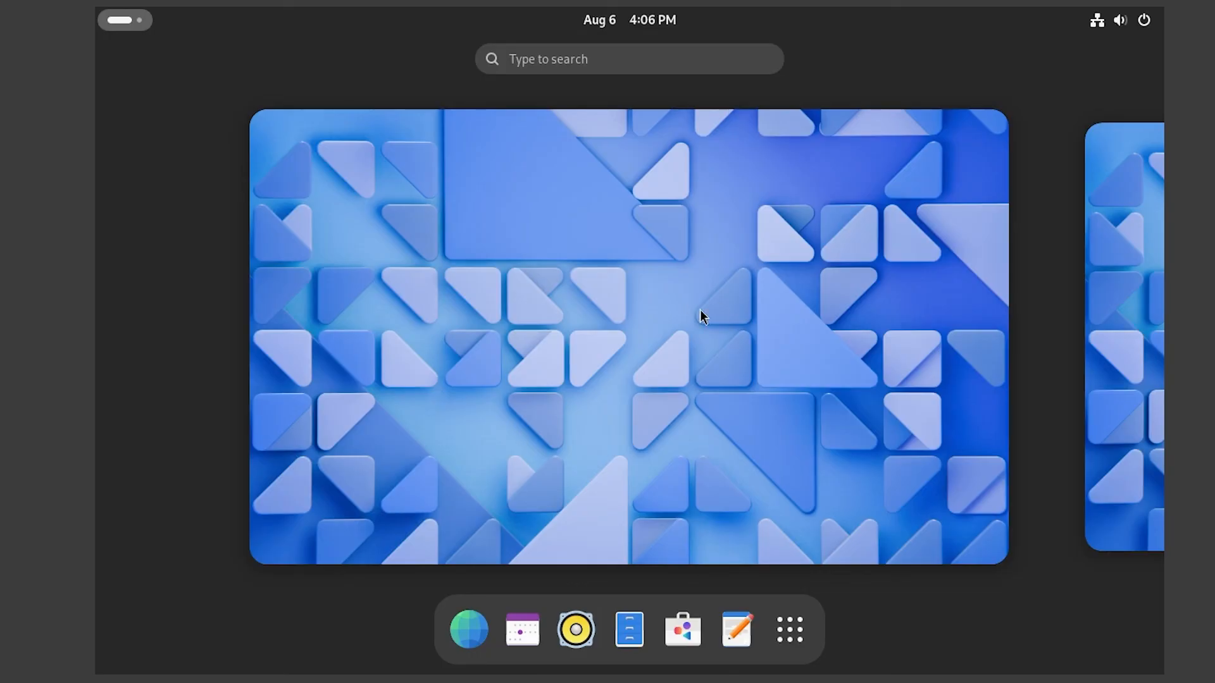
{"action": "mouse_move", "coordinate": [755, 343]}
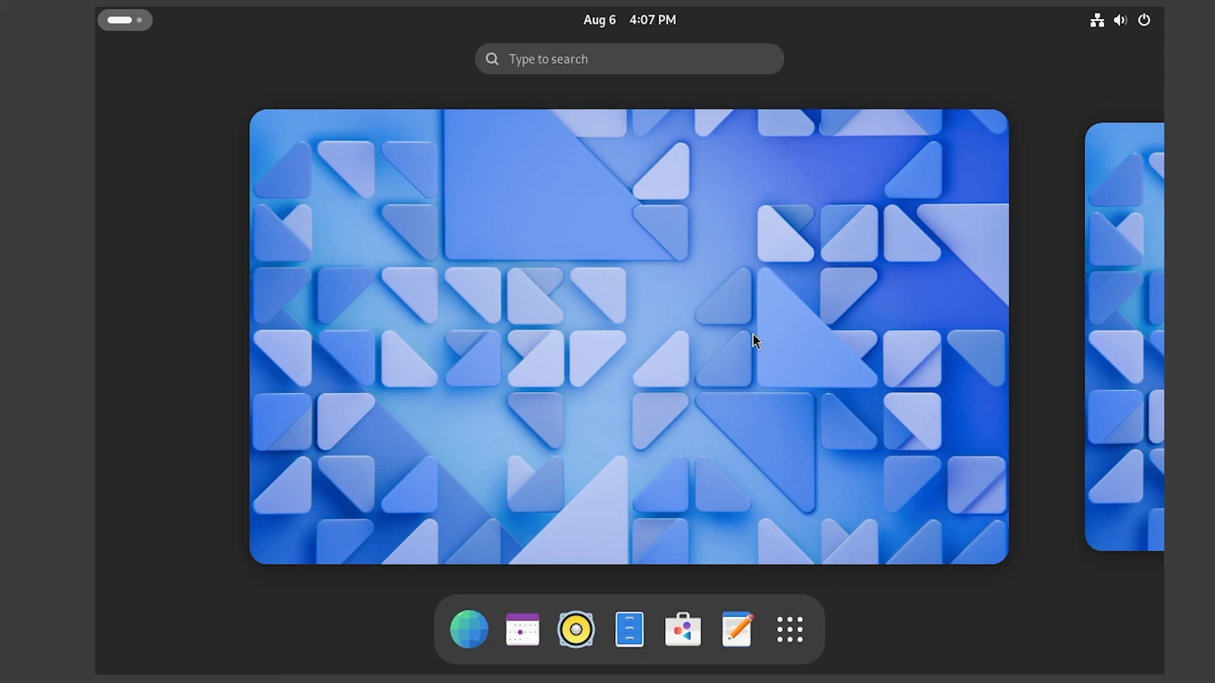
{"action": "mouse_move", "coordinate": [757, 341]}
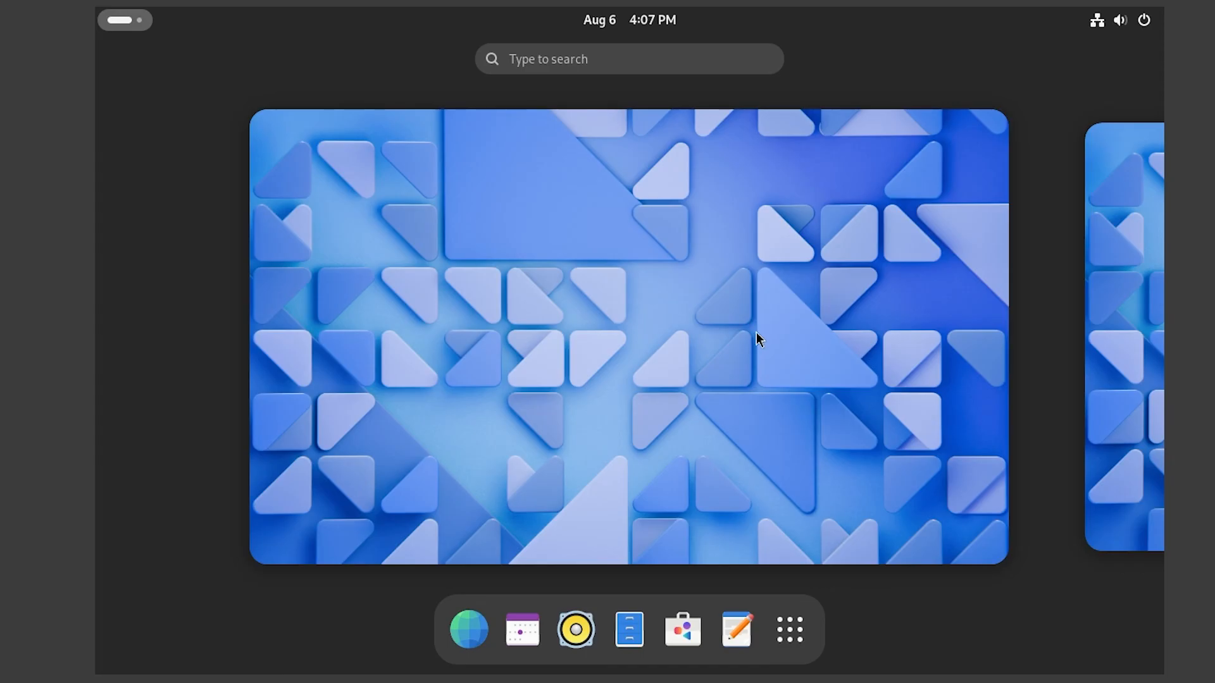